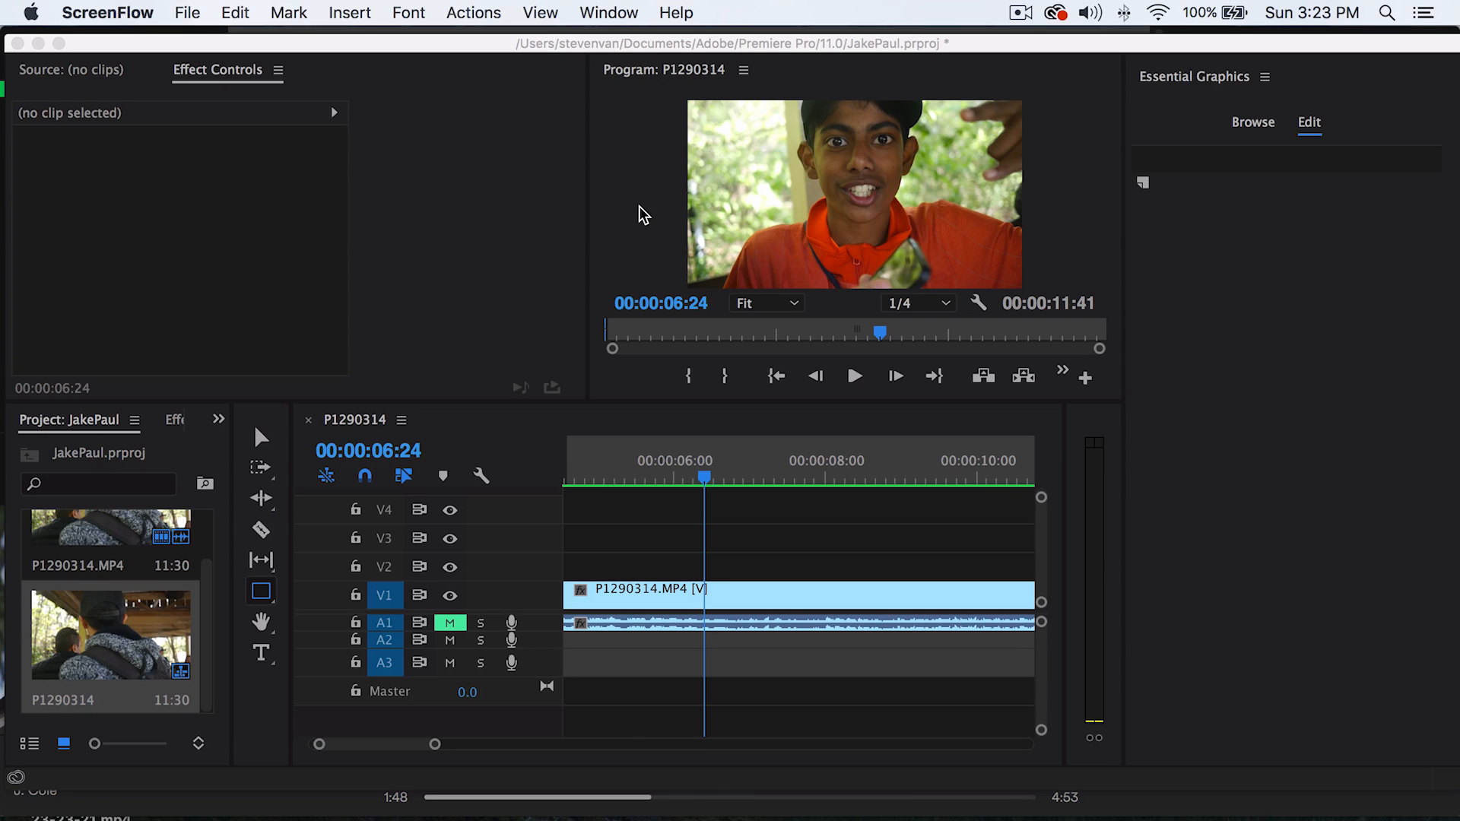
{"action": "mouse_move", "coordinate": [636, 167]}
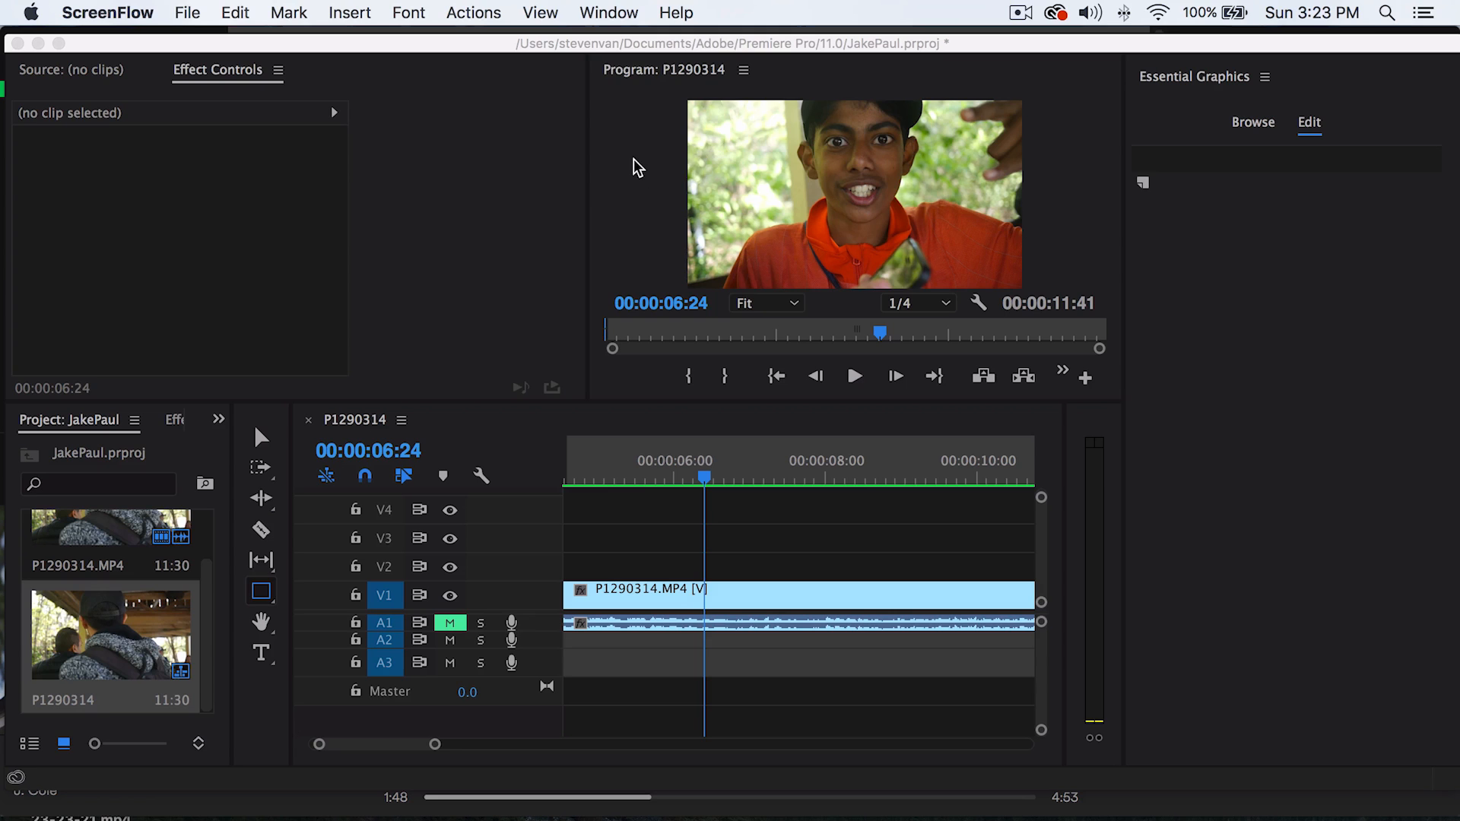
- Browse the panel list and move the playhead to around the 6-second mark
{"action": "left_click", "coordinate": [609, 13]}
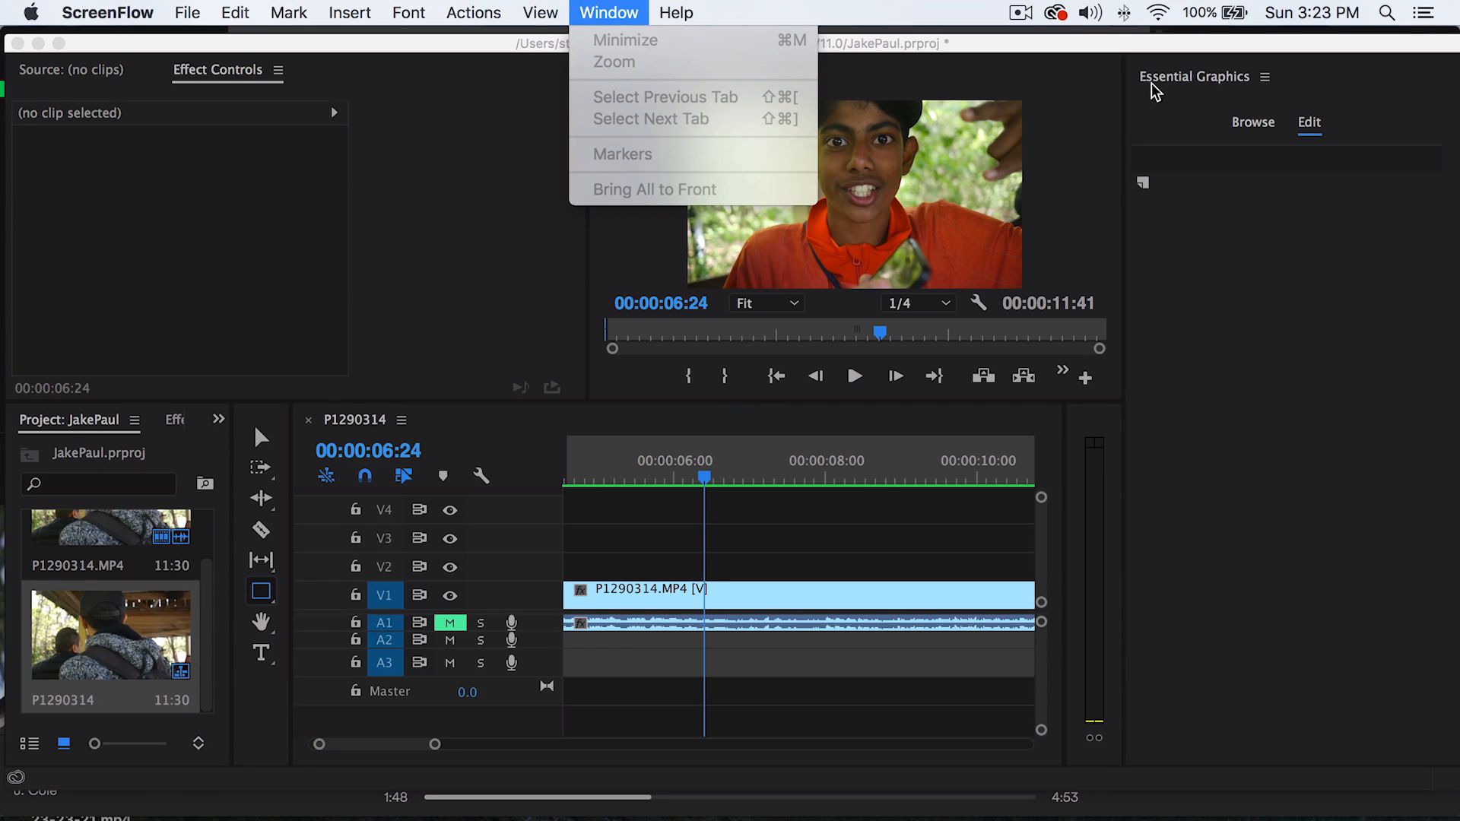
{"action": "left_click", "coordinate": [648, 13]}
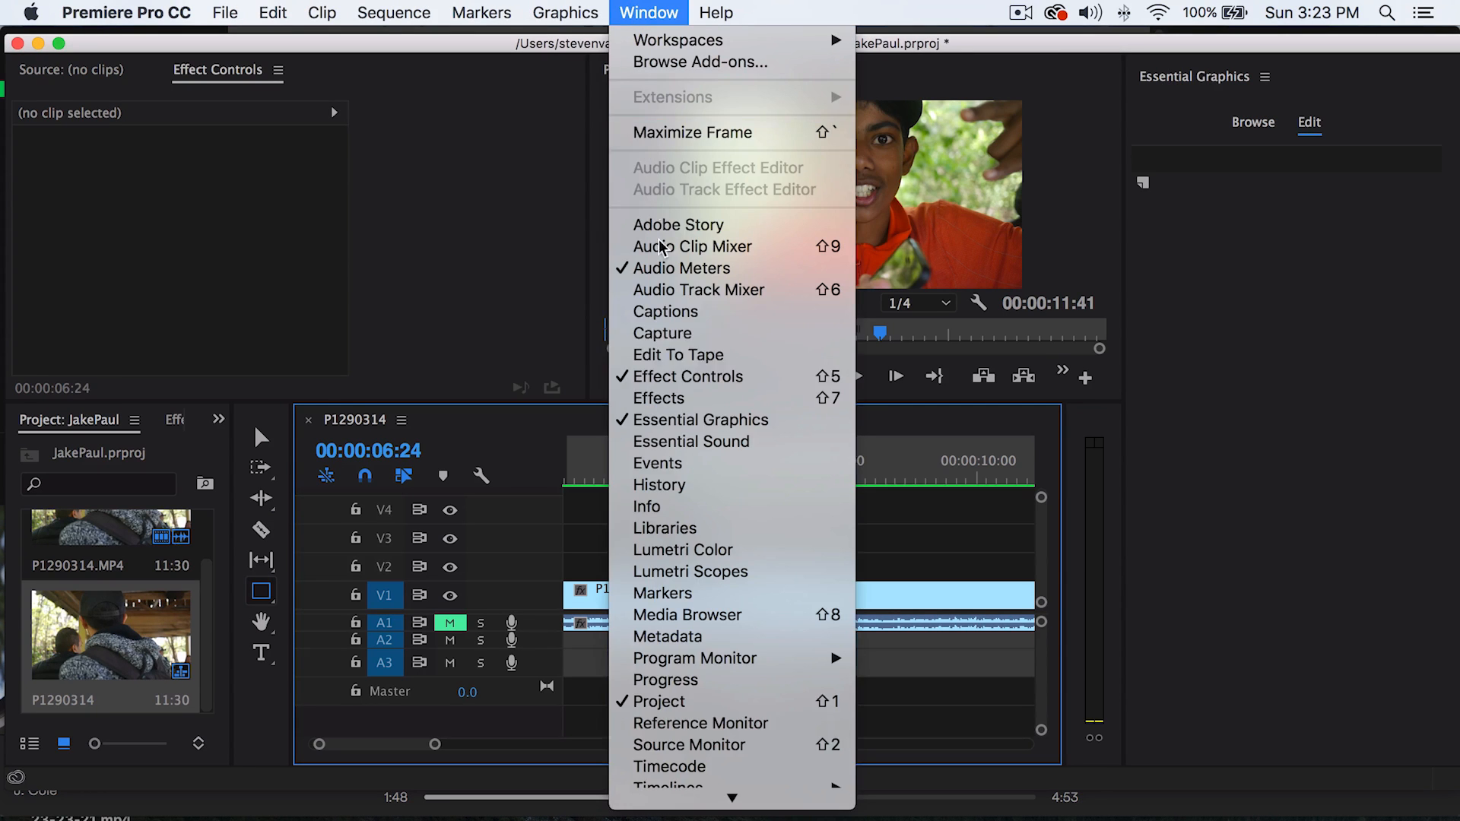
{"action": "mouse_move", "coordinate": [1265, 475]}
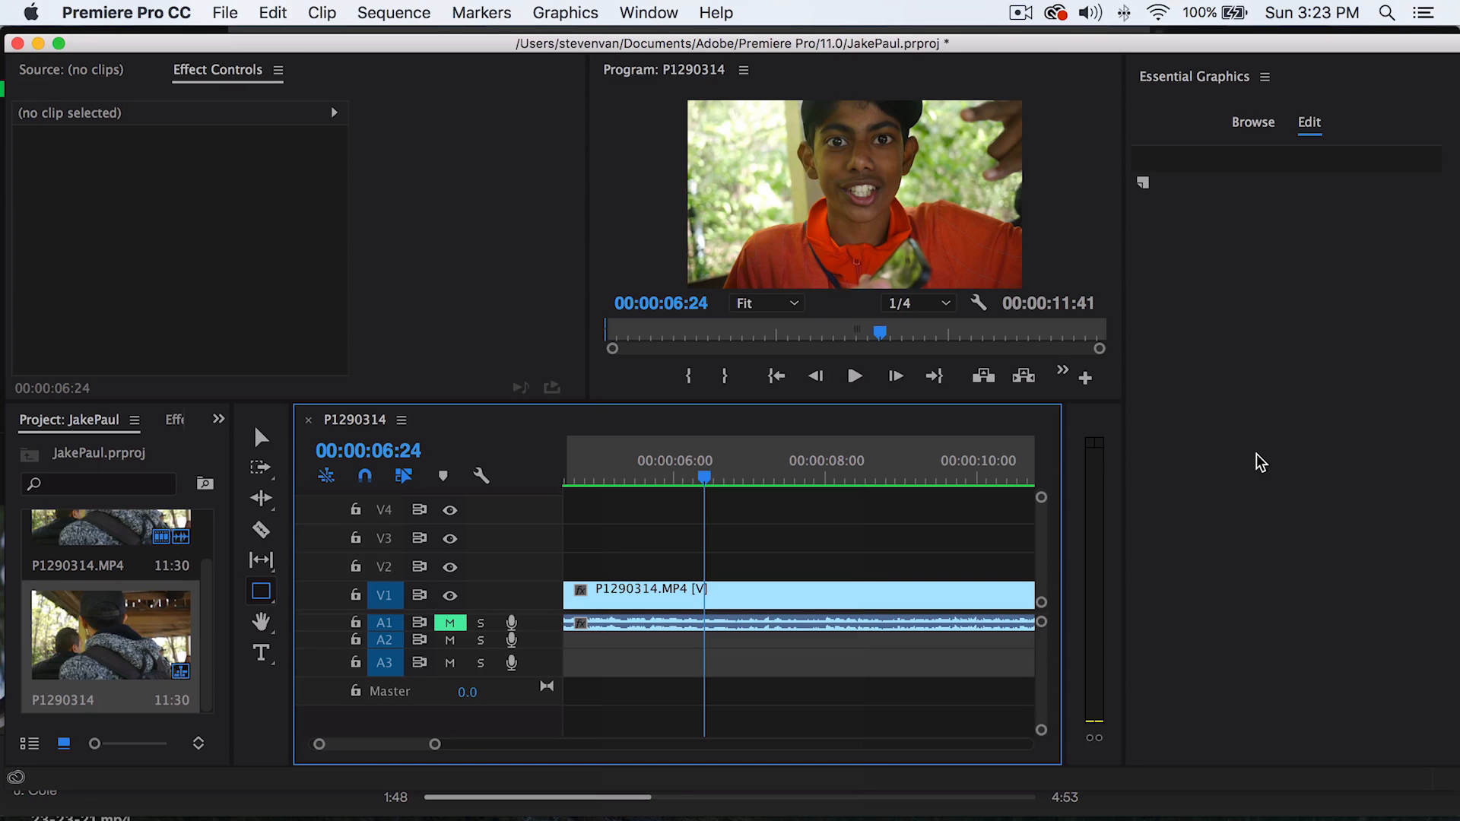
{"action": "mouse_move", "coordinate": [1272, 438]}
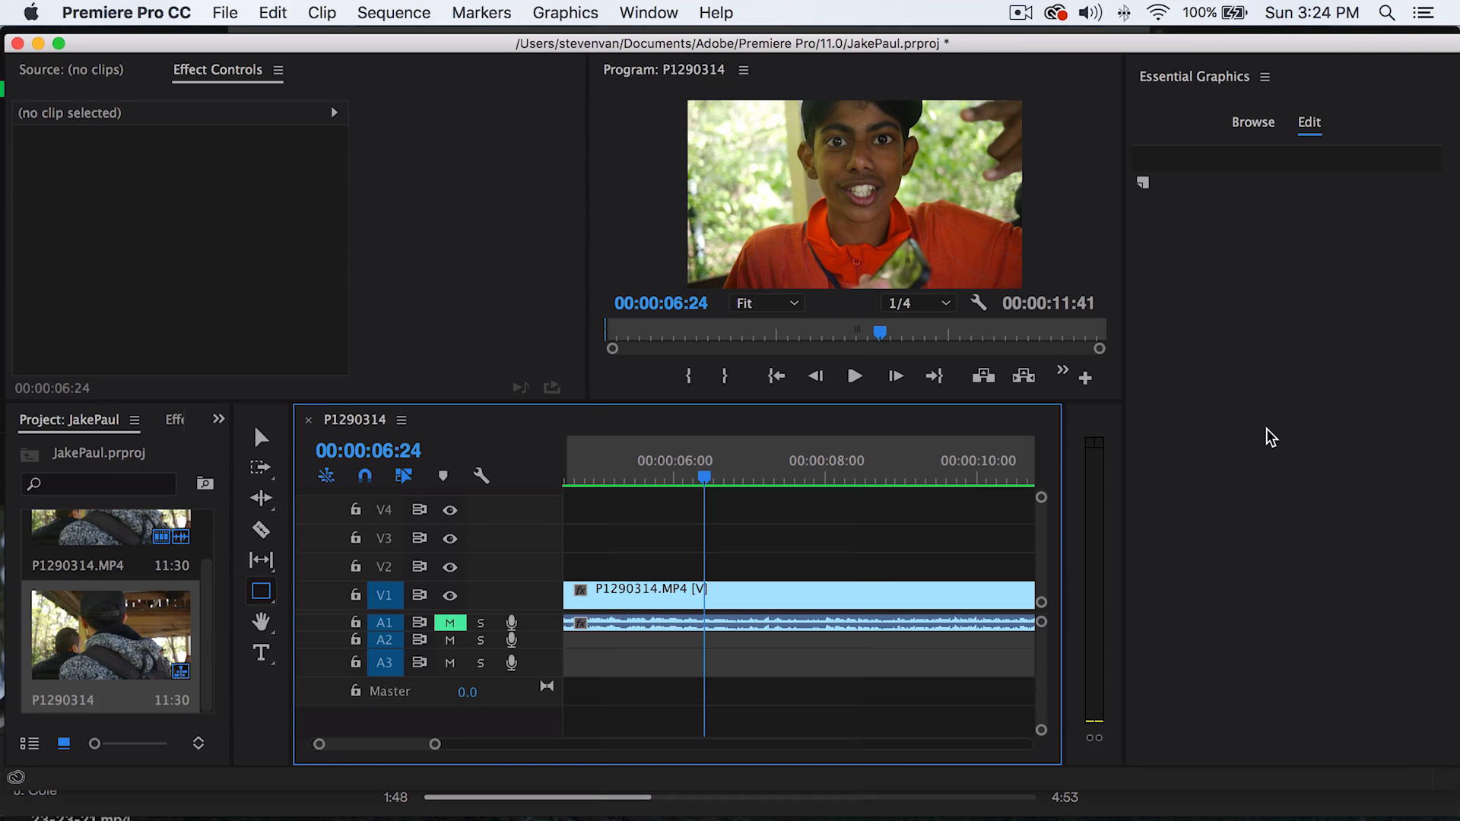
{"action": "left_click", "coordinate": [673, 476]}
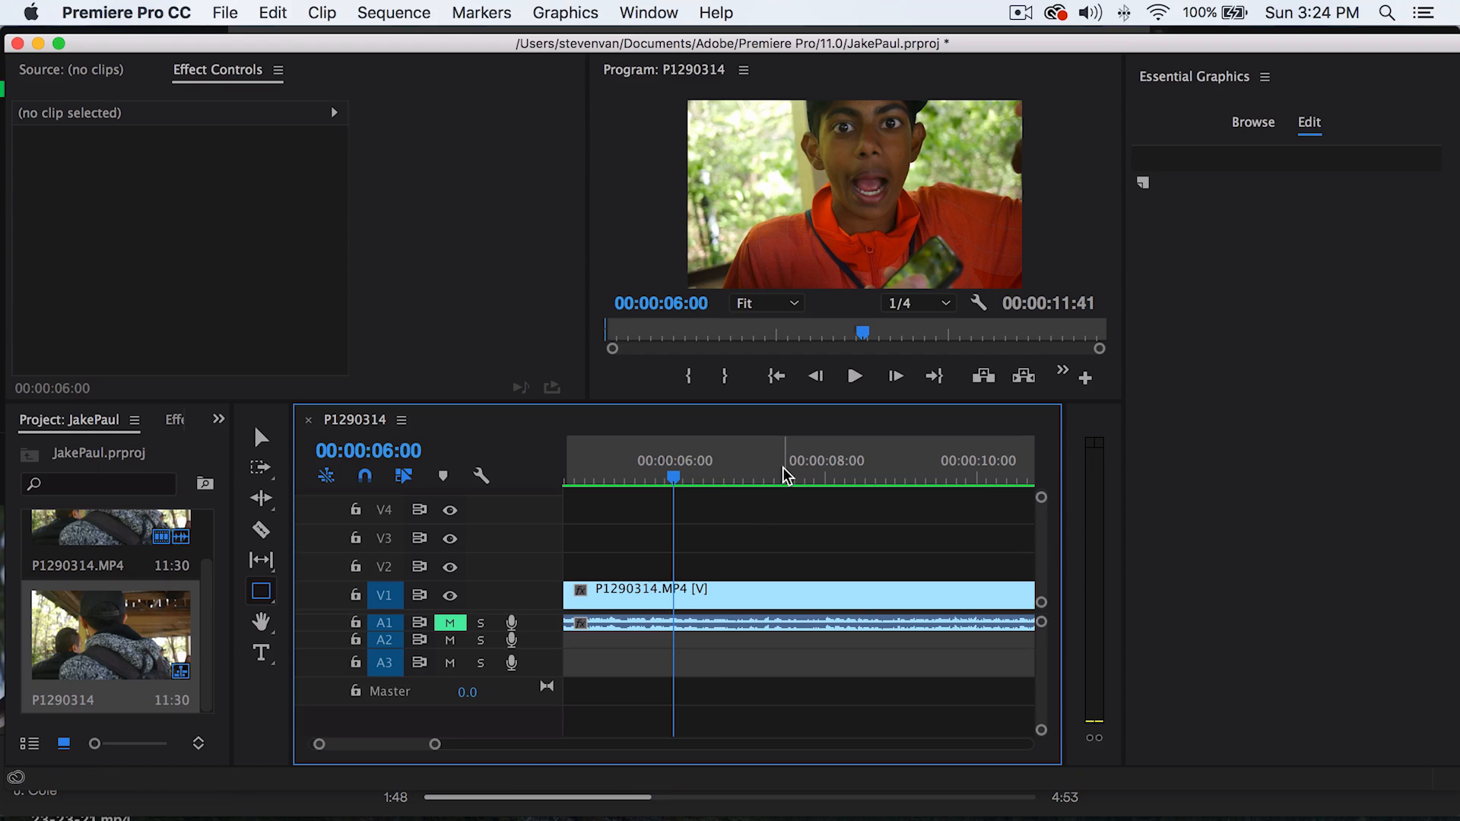
{"action": "left_click", "coordinate": [702, 461]}
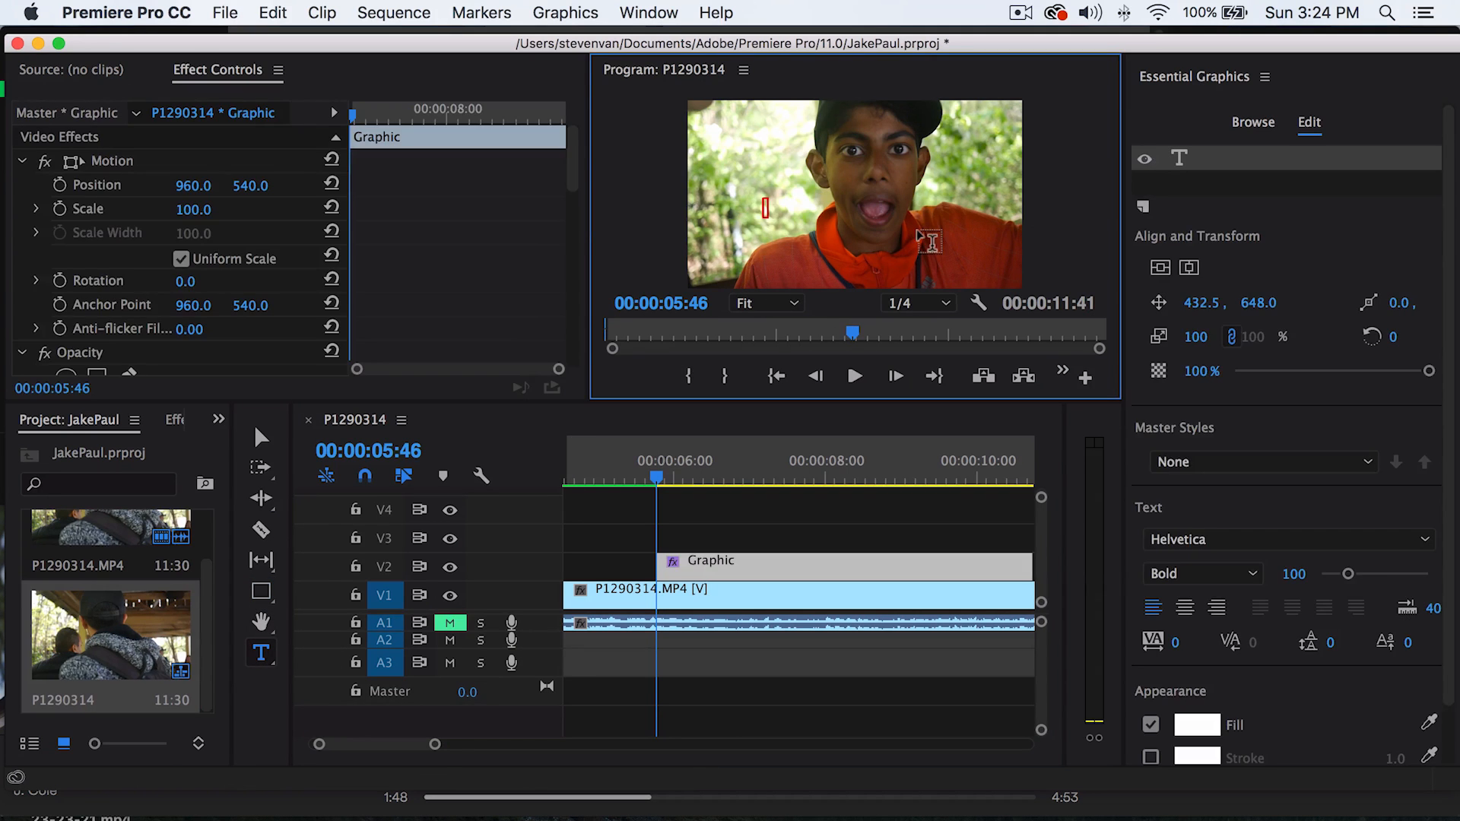
{"action": "type", "text": "@noah"}
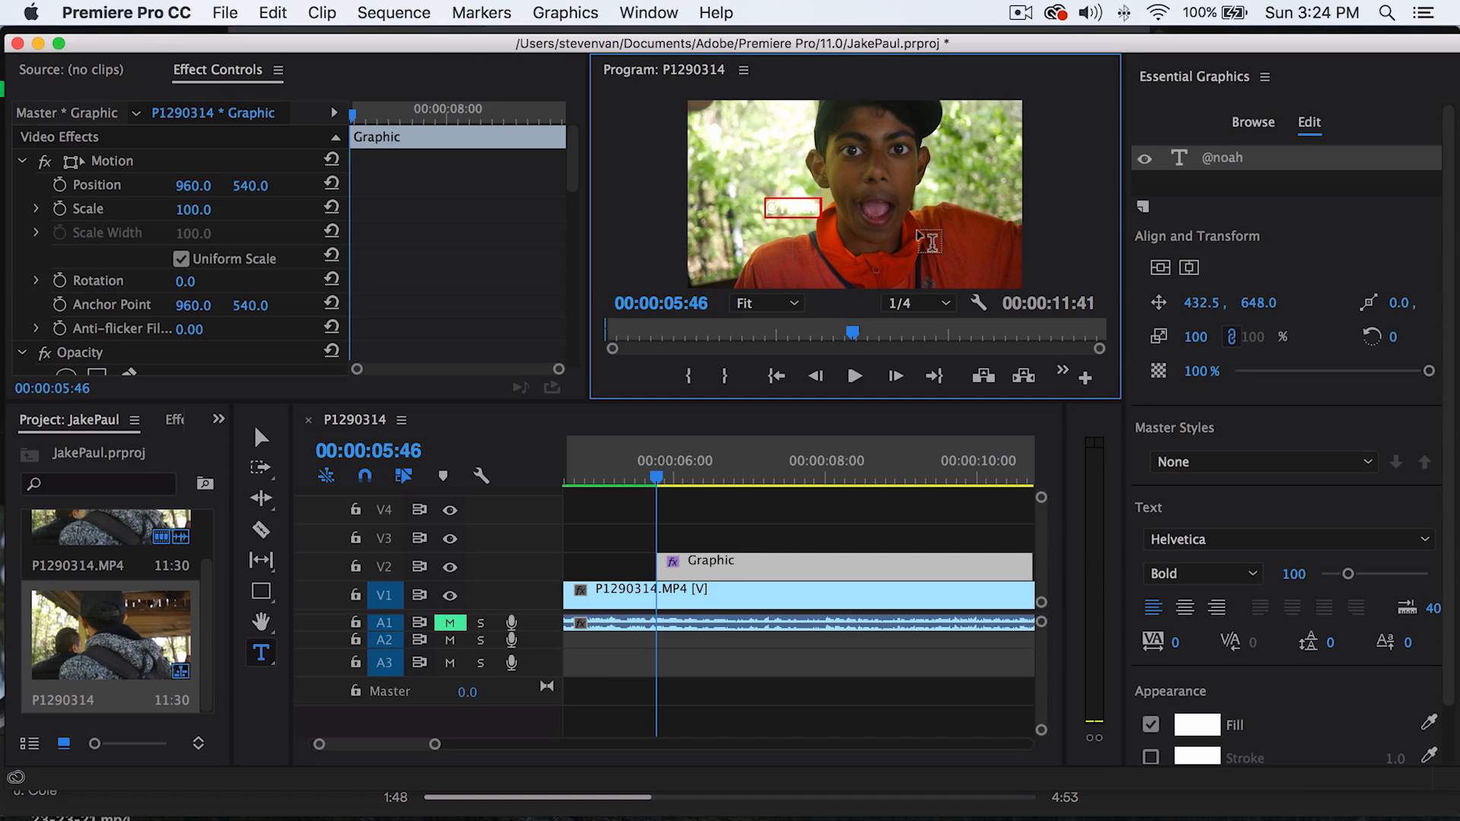
{"action": "type", "text": "."}
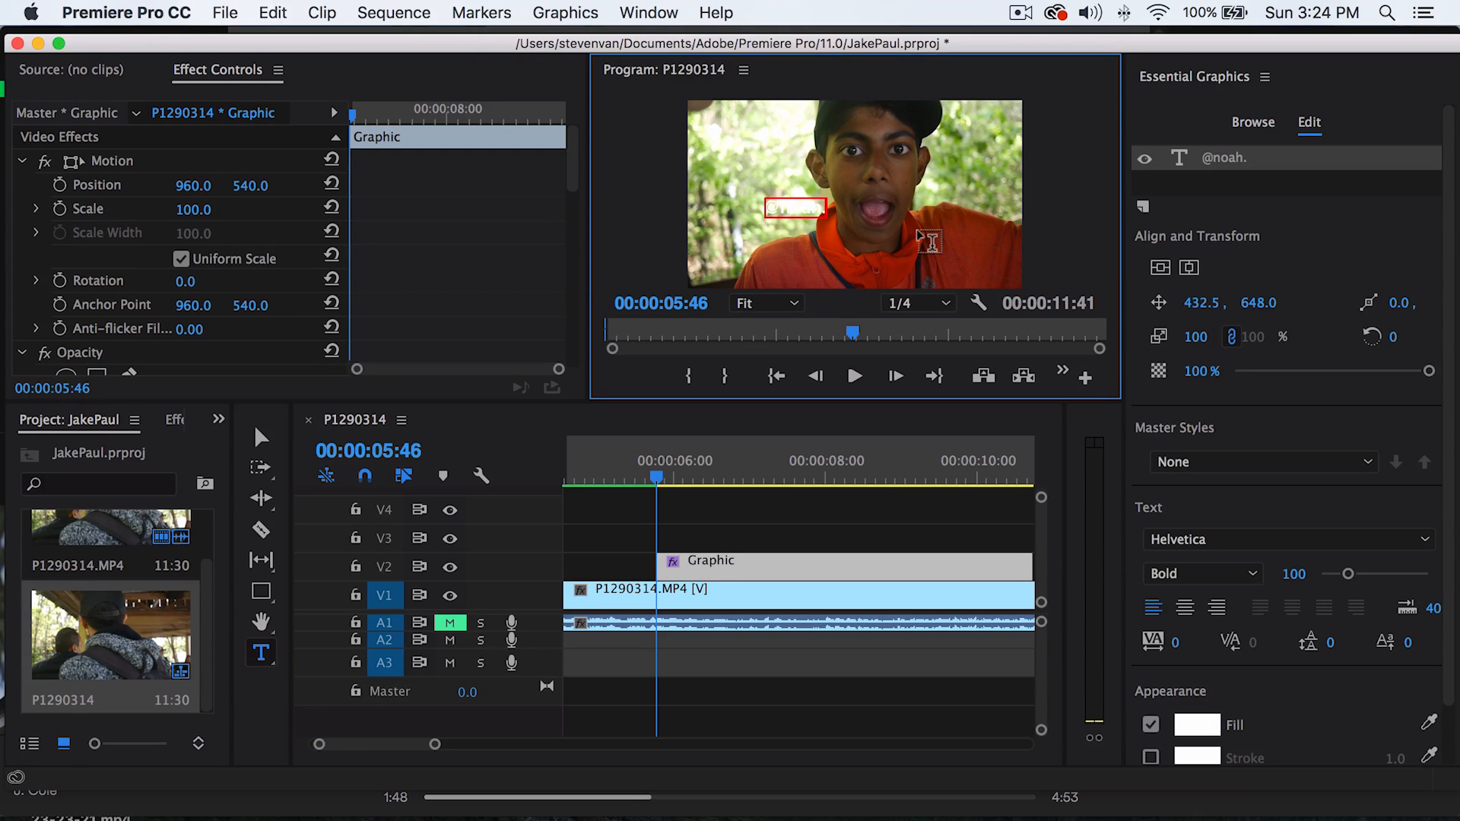
{"action": "type", "text": "c.photo"}
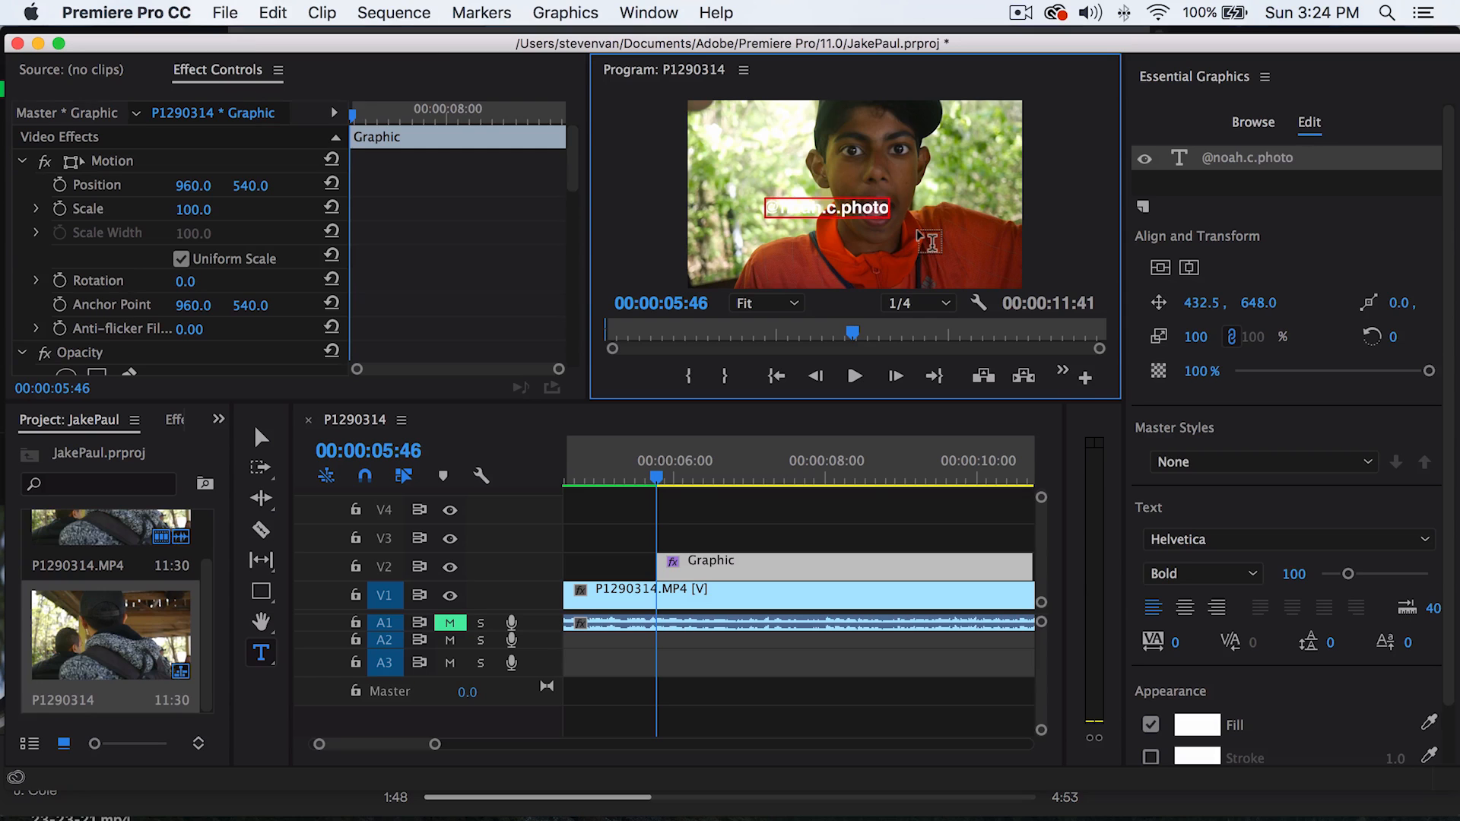
{"action": "type", "text": "graphy"}
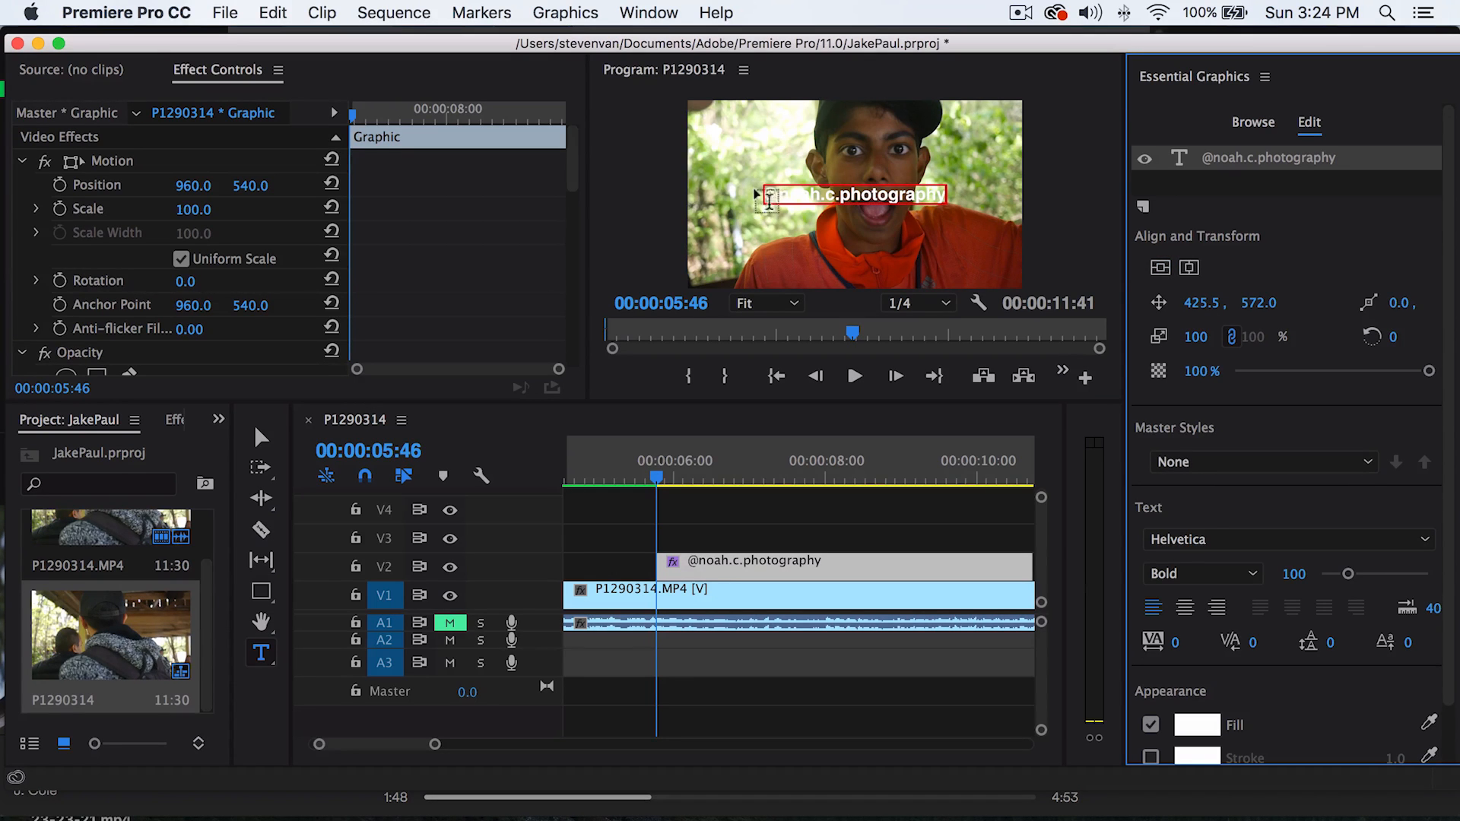
{"action": "mouse_move", "coordinate": [1201, 545]}
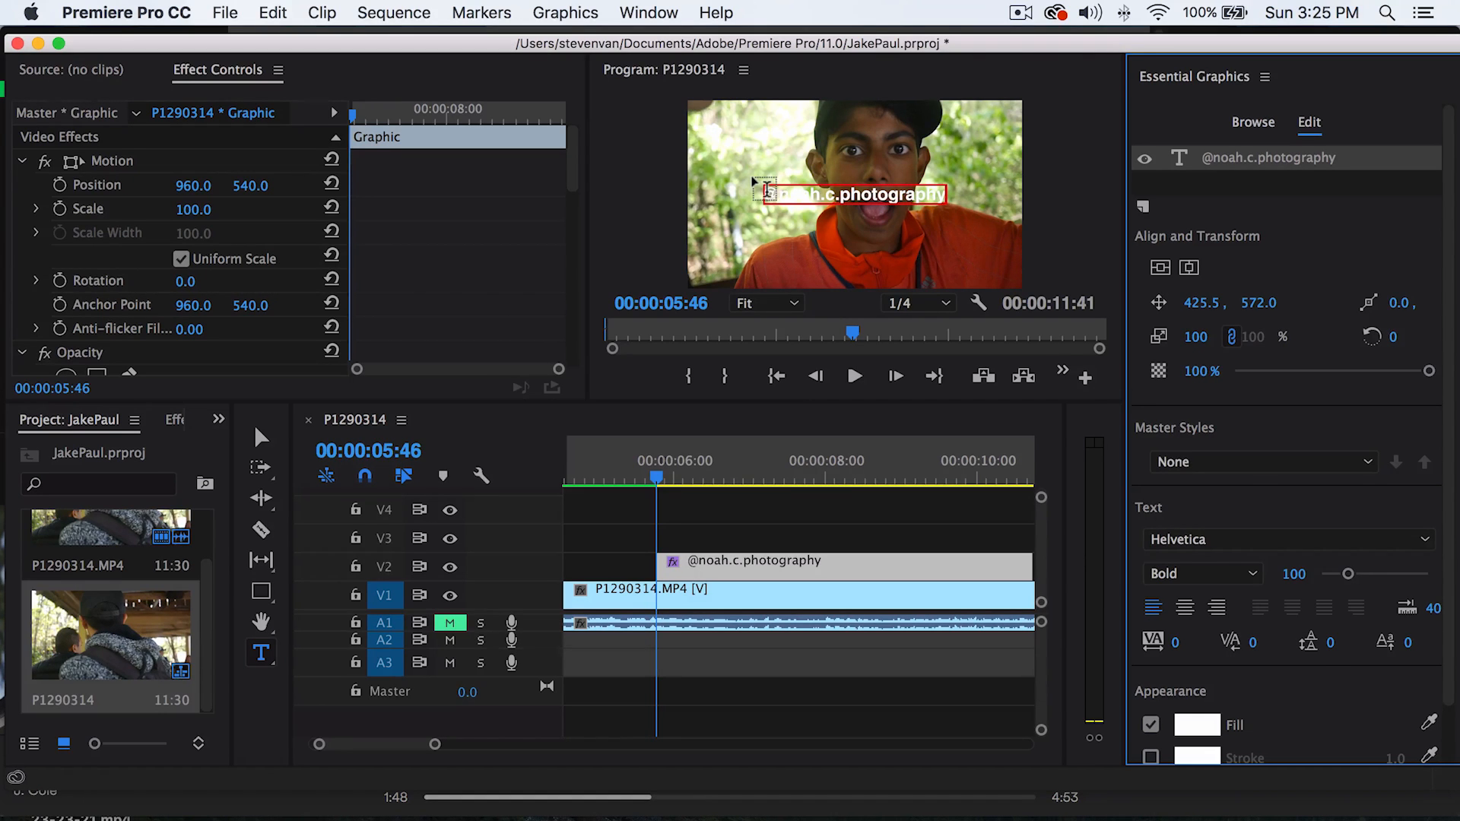
- Draw a dark rectangle, Shape 01, over the tag text and reselect the graphic clip
{"action": "left_click", "coordinate": [261, 591]}
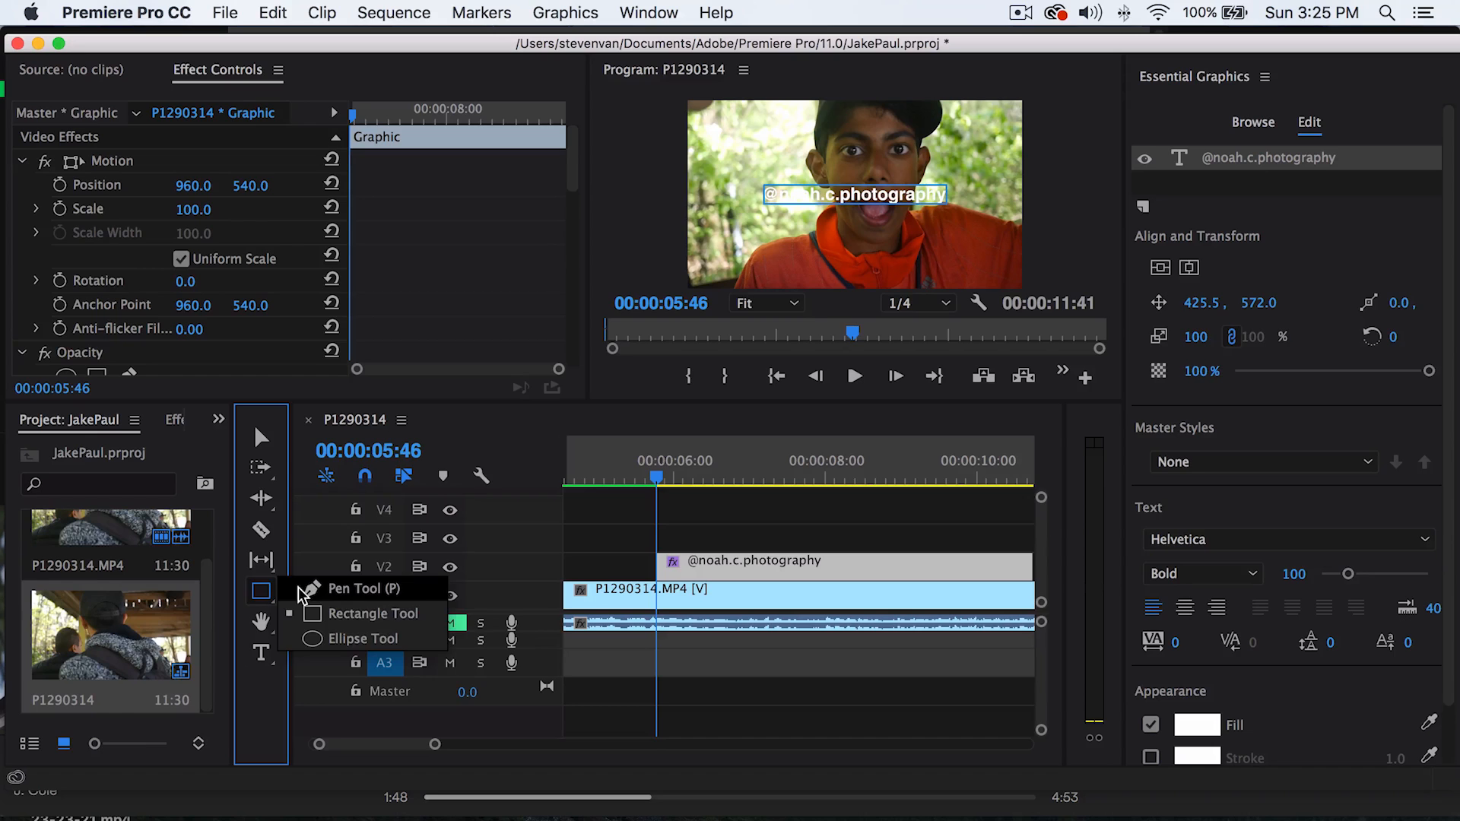
{"action": "left_click", "coordinate": [261, 596]}
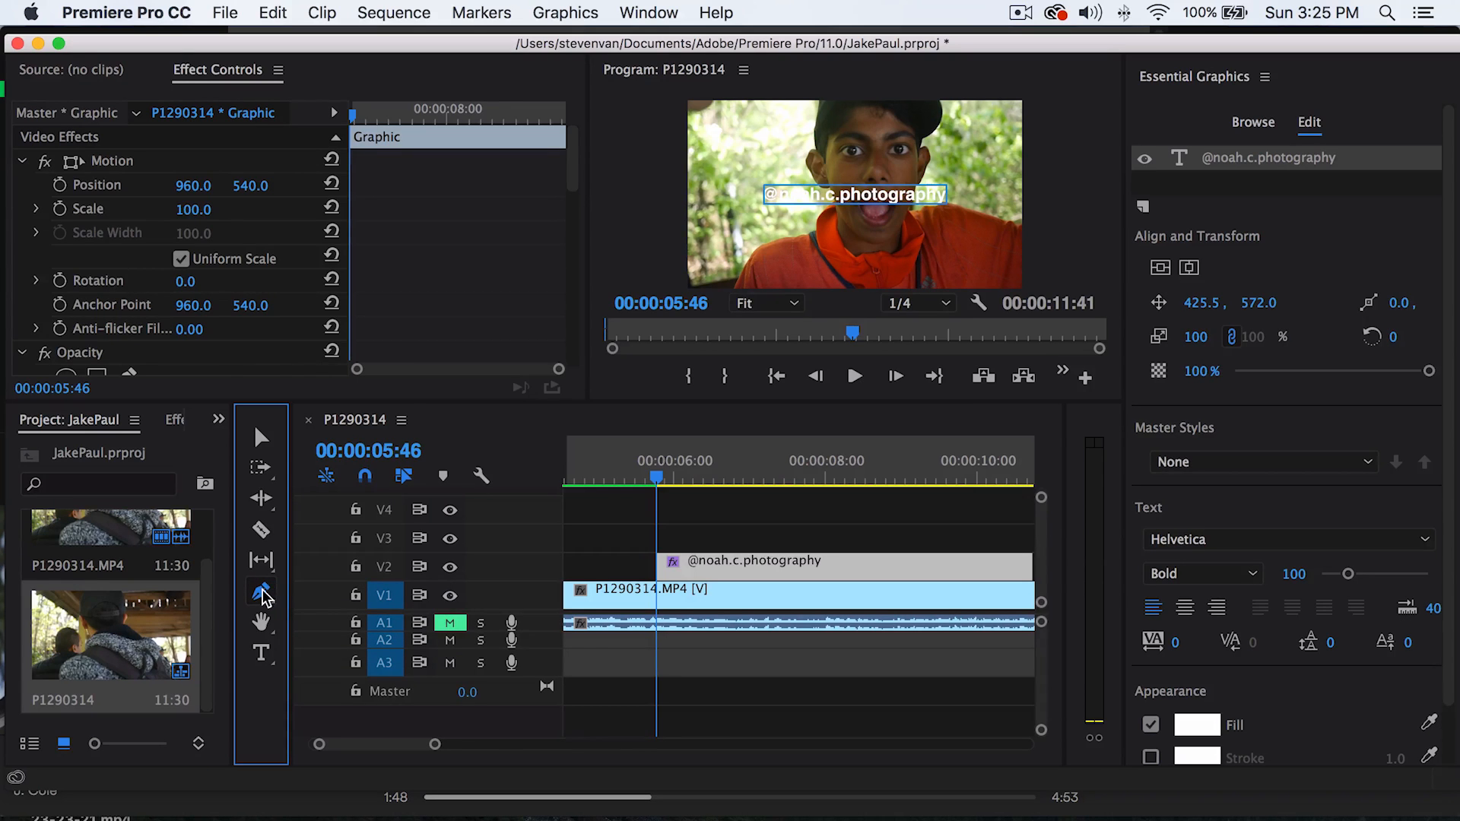
{"action": "left_click", "coordinate": [261, 594]}
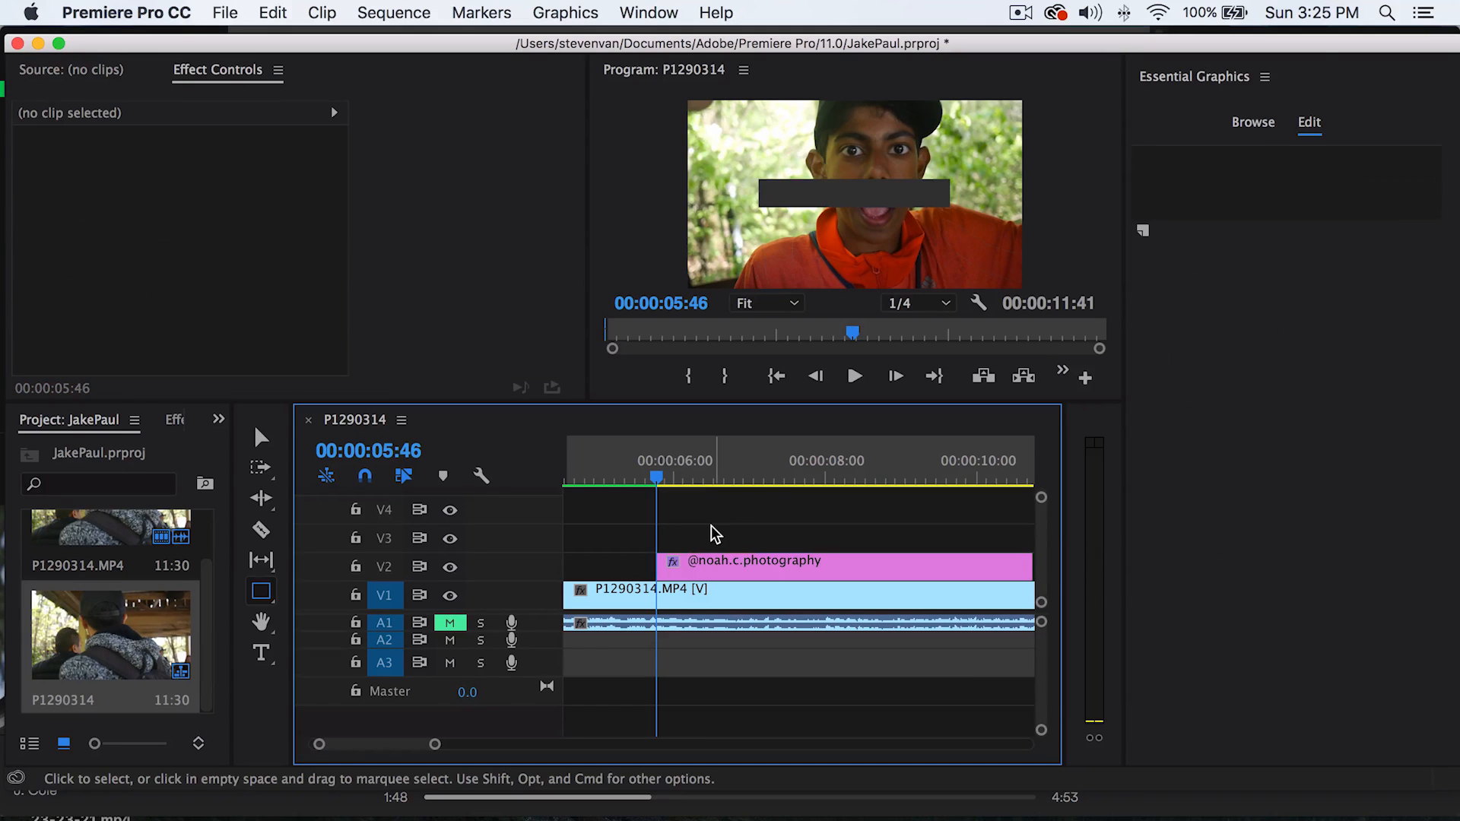
{"action": "left_click", "coordinate": [754, 560]}
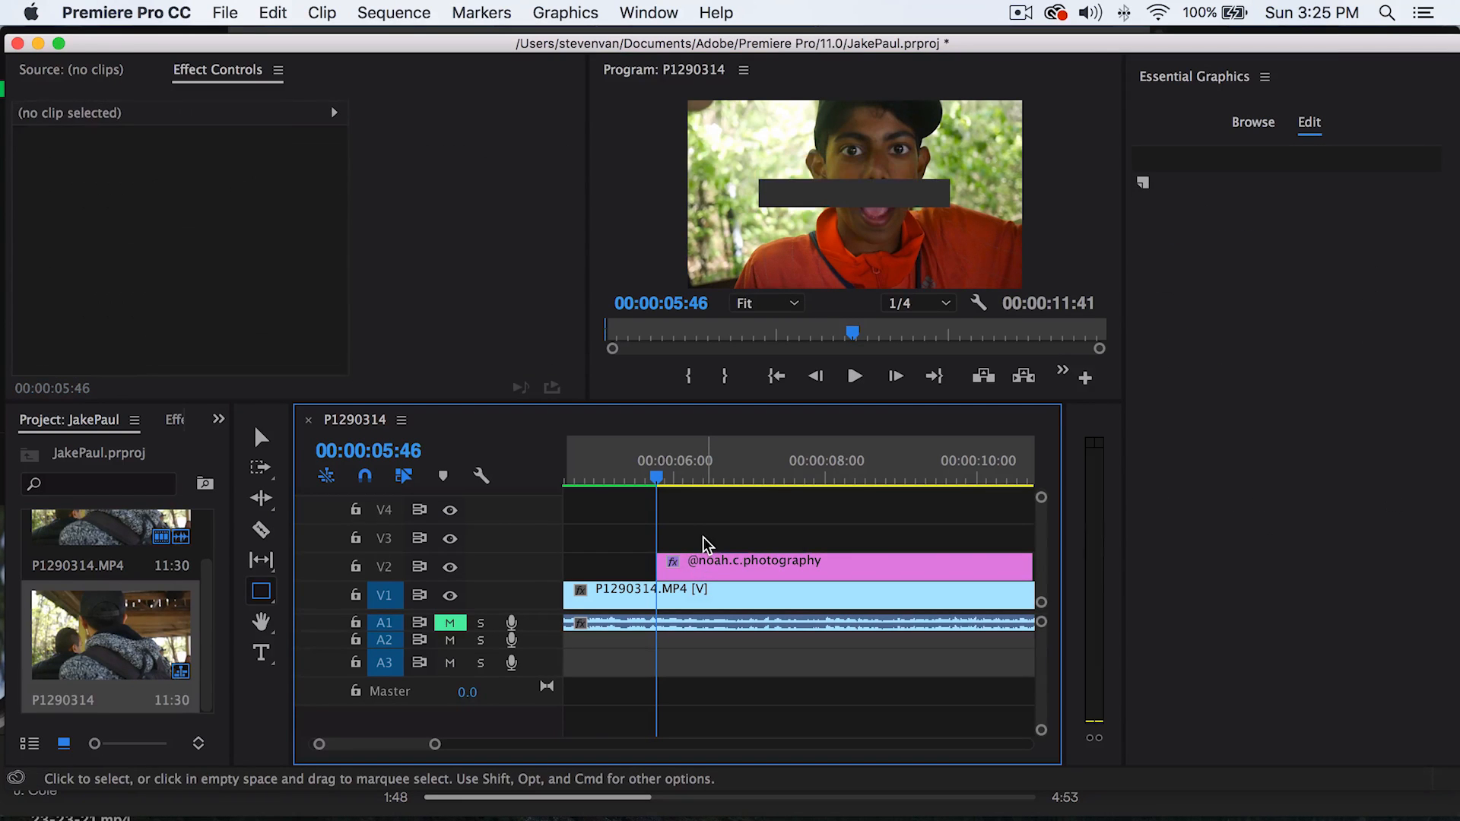
{"action": "left_click", "coordinate": [754, 562]}
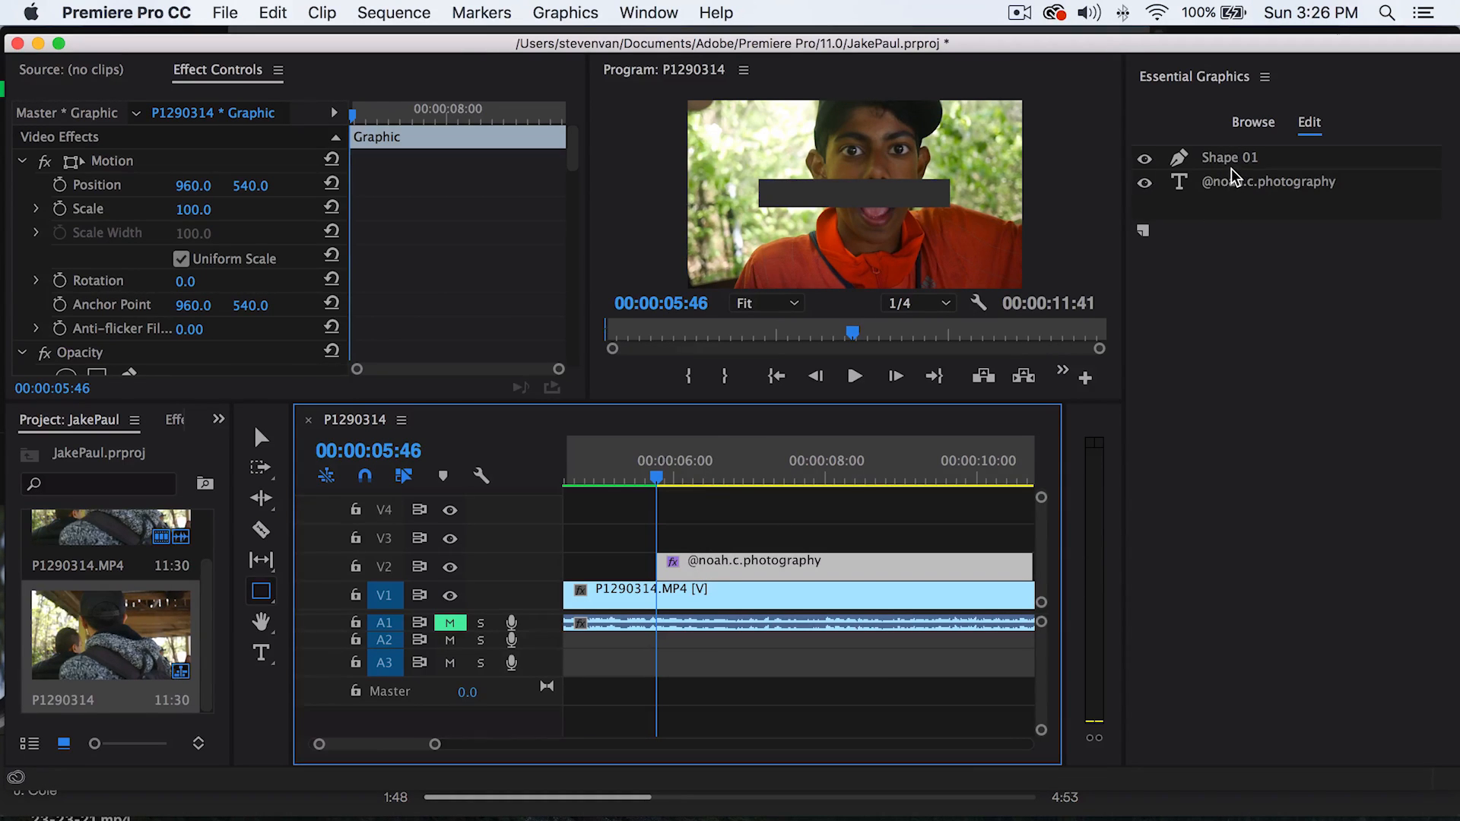
- Move the text layer above Shape 01, scale it to 92, and start the diamond shape
{"action": "left_click", "coordinate": [1227, 157]}
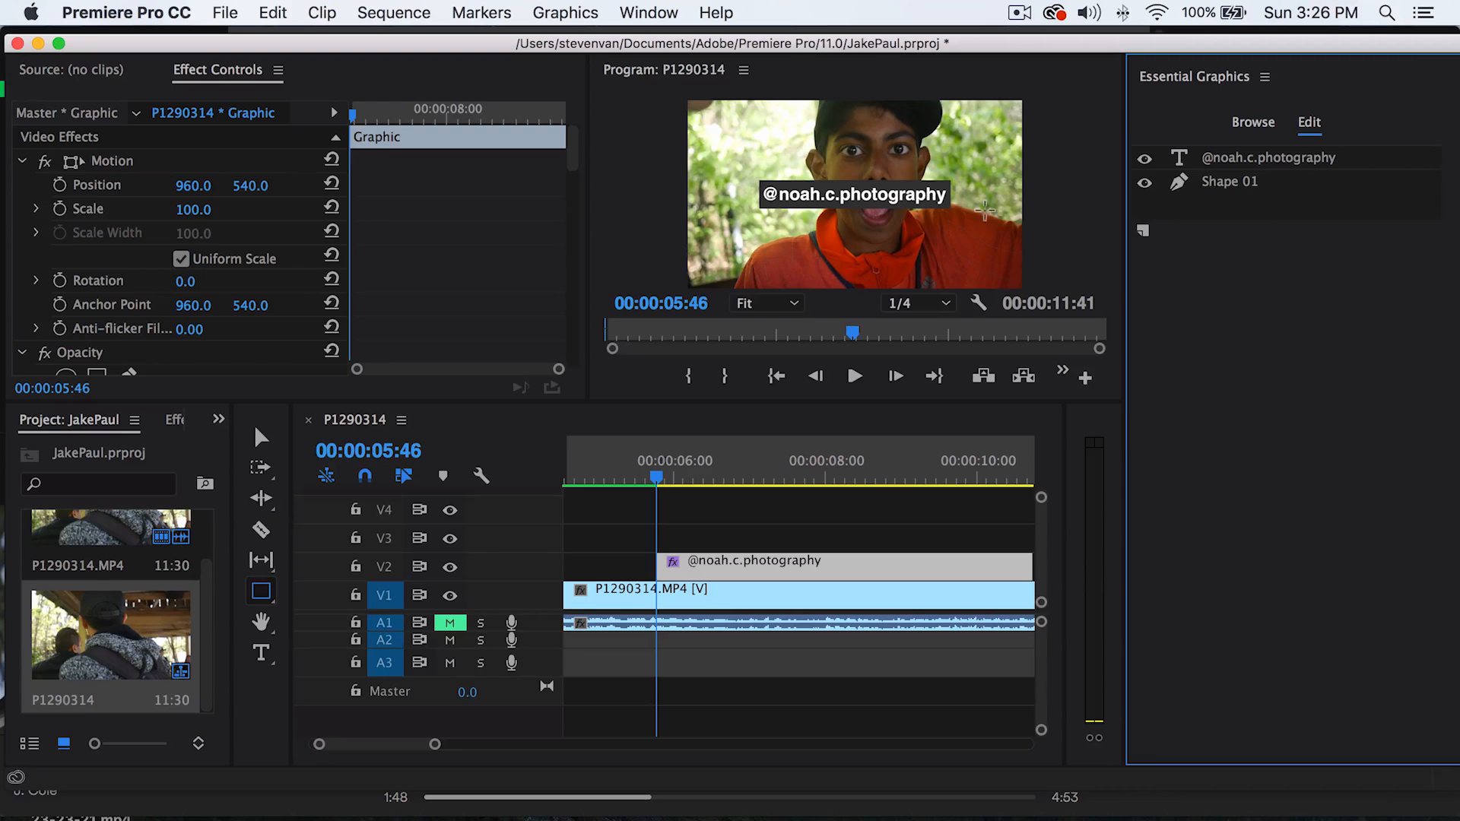
{"action": "left_click", "coordinate": [1270, 157]}
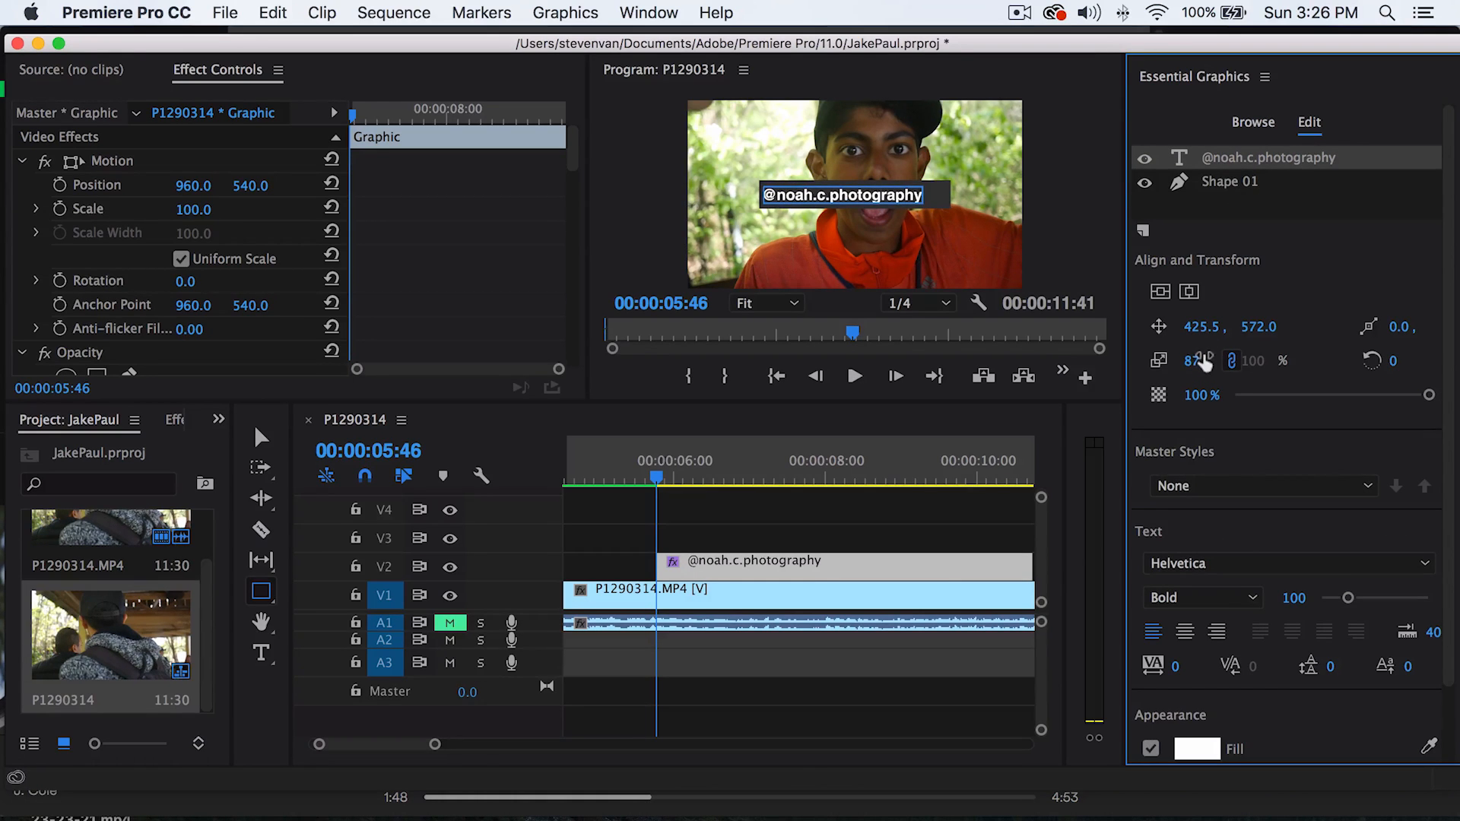
{"action": "left_click_drag", "start_coordinate": [1197, 361], "coordinate": [1211, 386]}
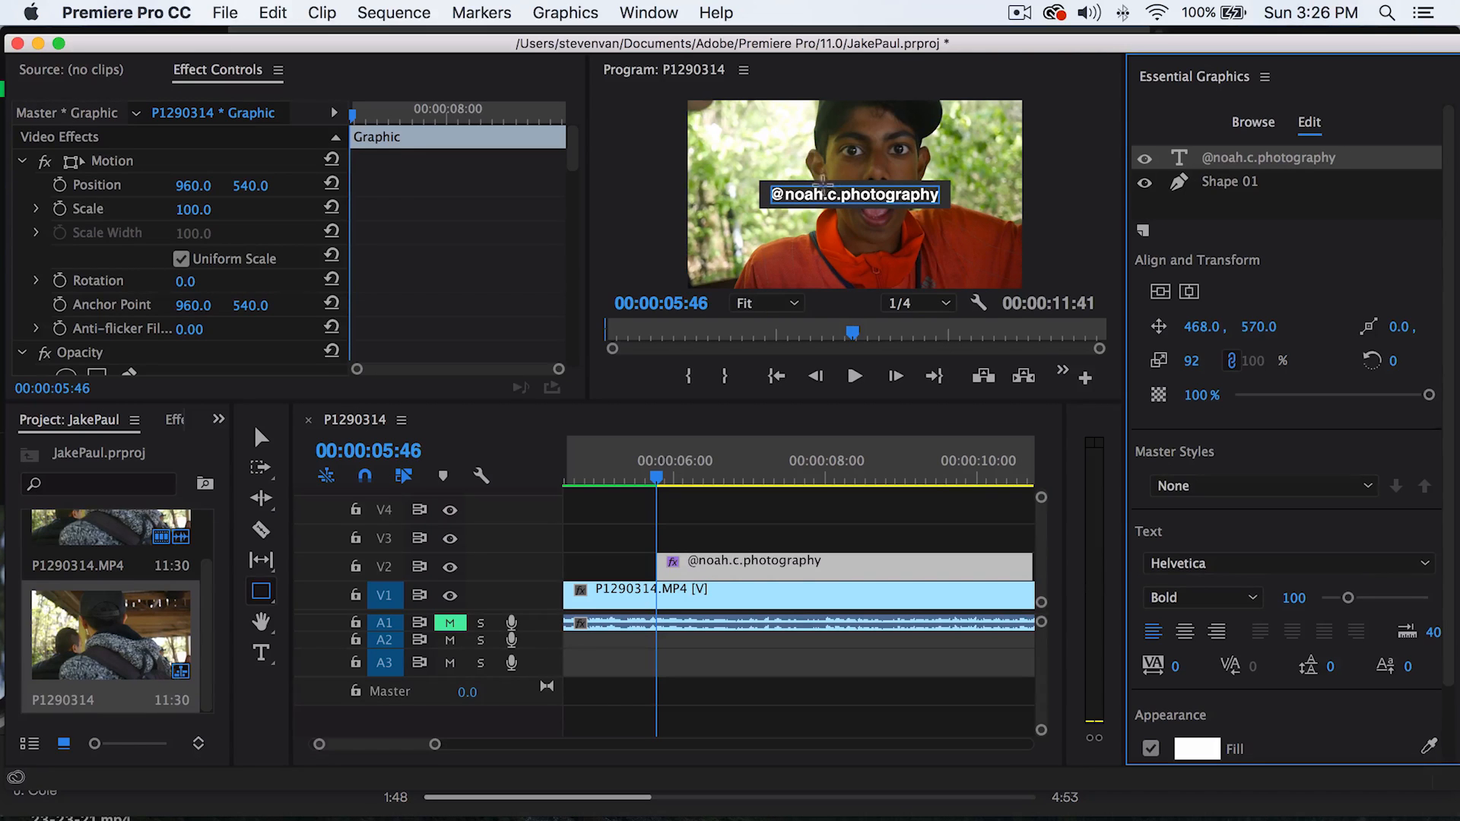
{"action": "left_click", "coordinate": [261, 592]}
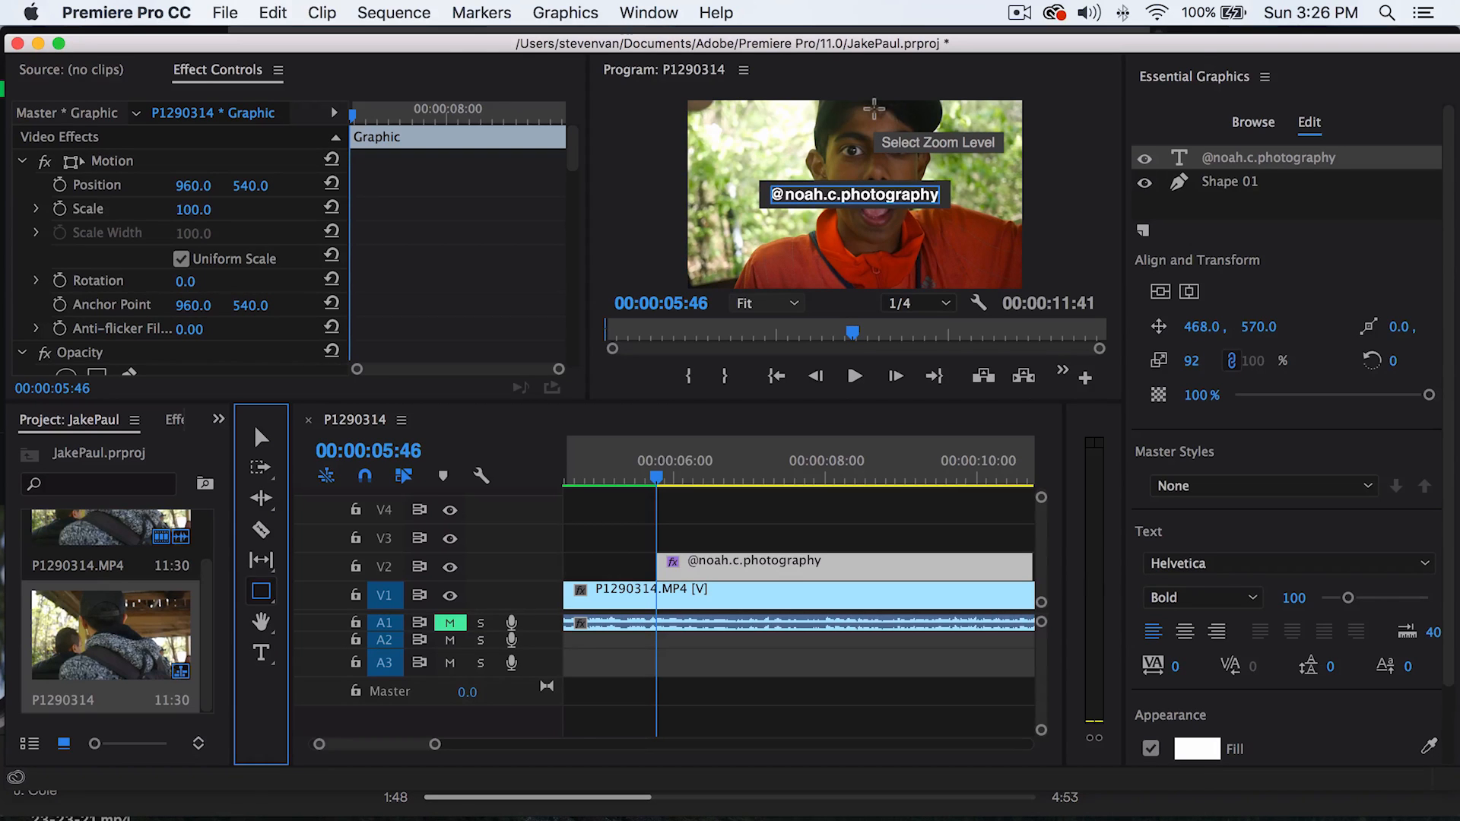
{"action": "mouse_move", "coordinate": [279, 476]}
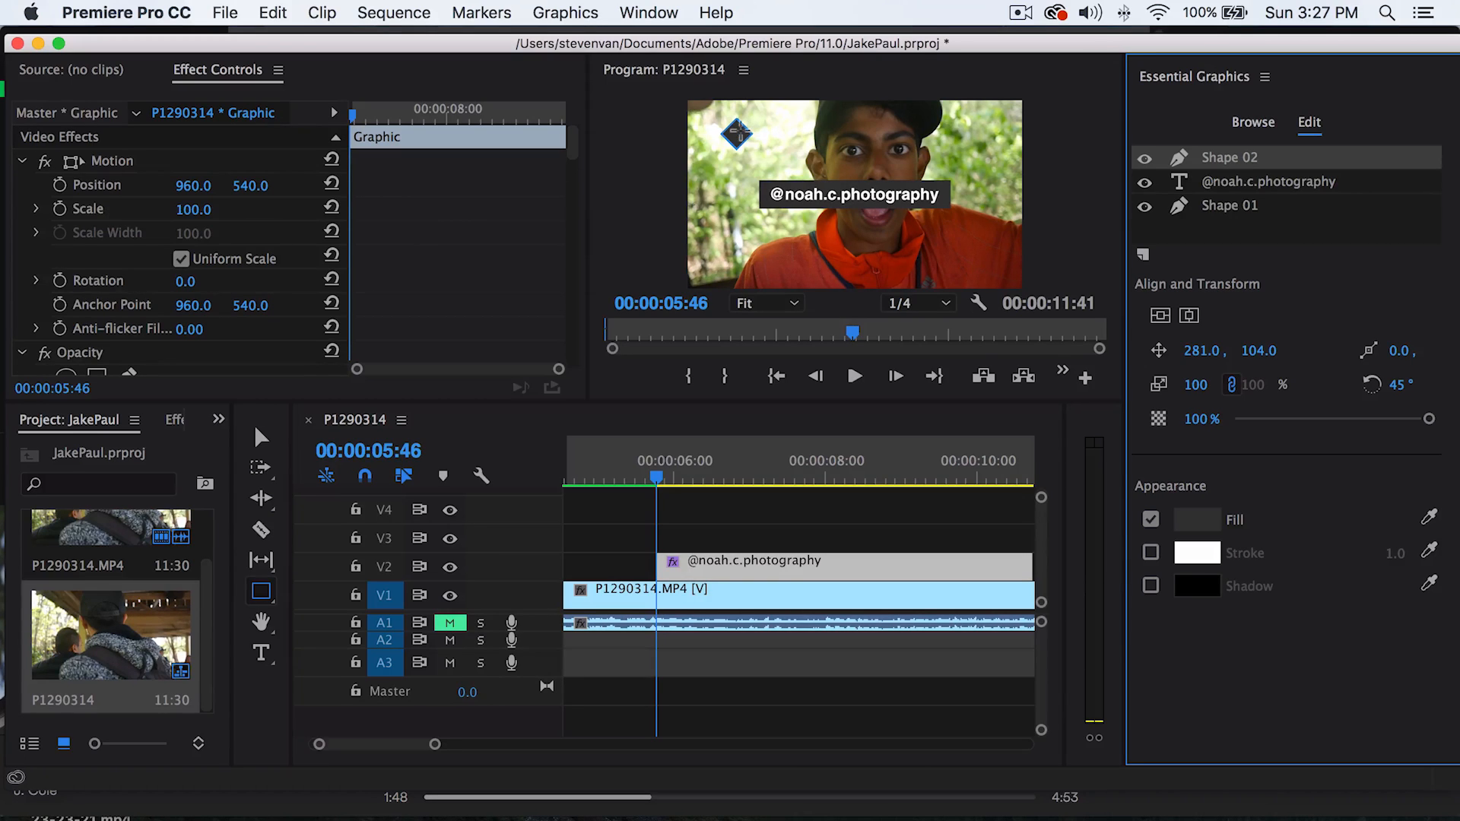
- Zoom the preview to 150%, centre Shape 02 horizontally, then zoom back out
{"action": "left_click", "coordinate": [262, 437]}
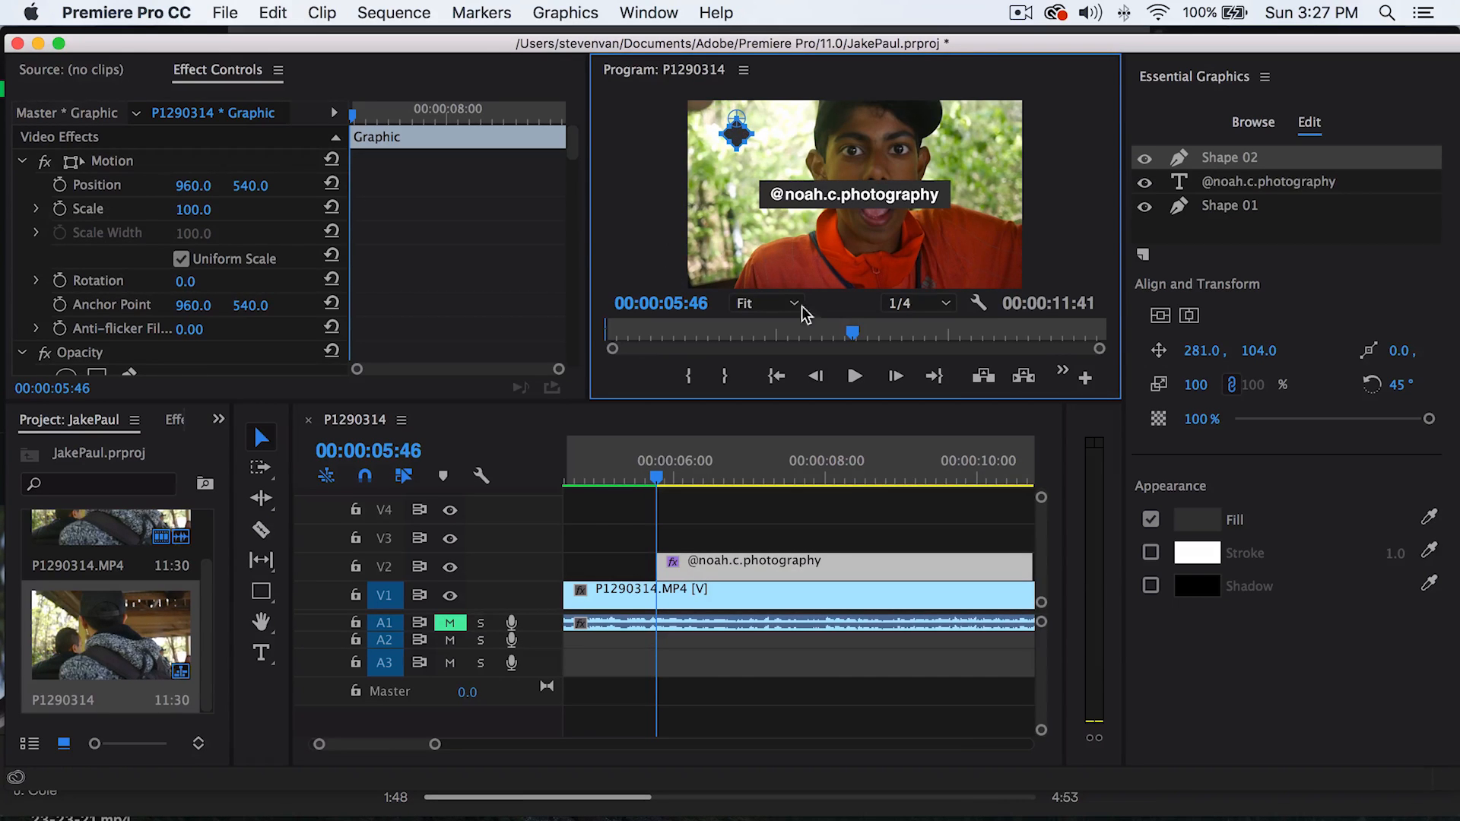
{"action": "left_click", "coordinate": [764, 303]}
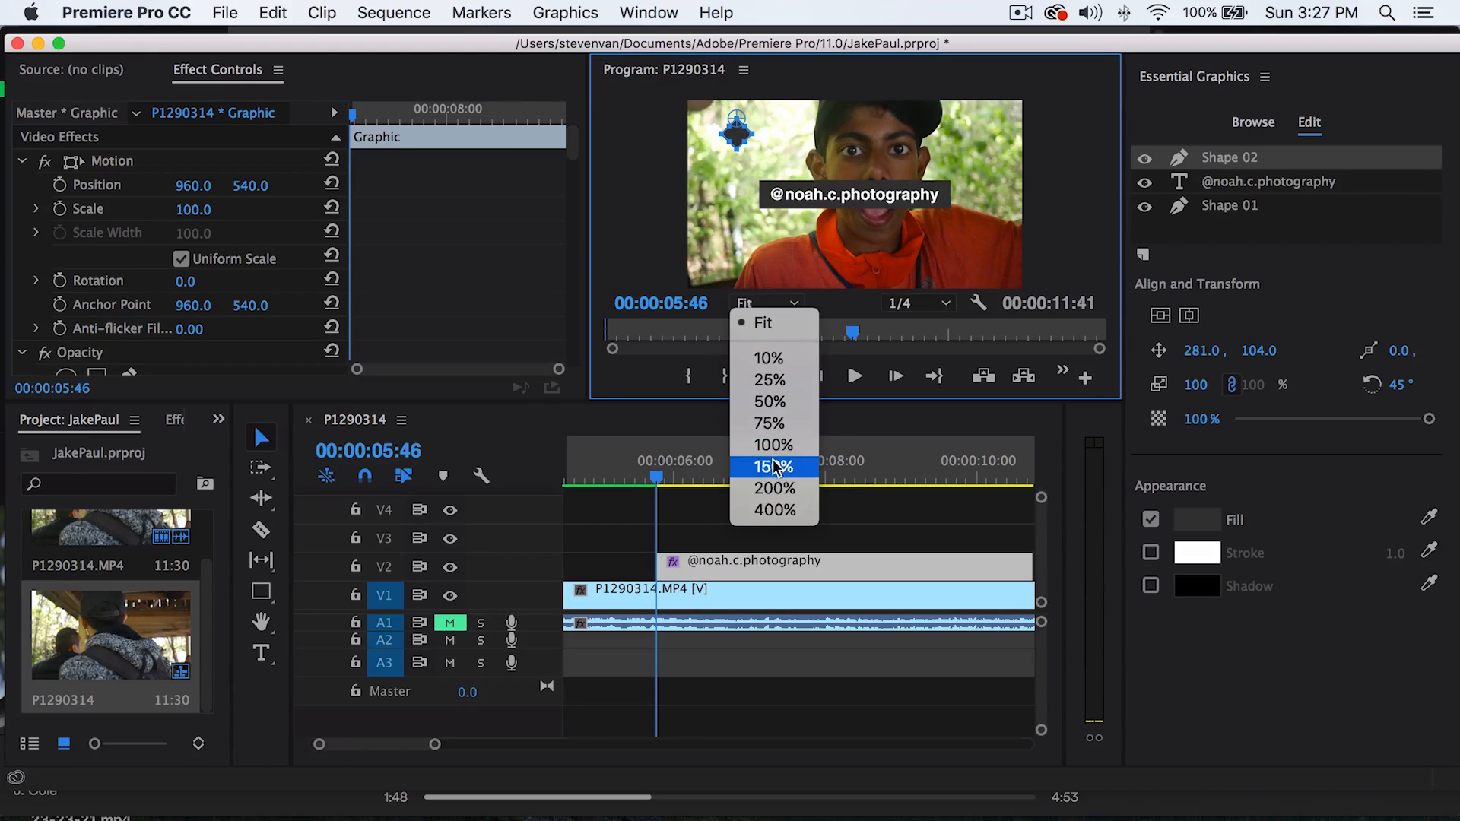
{"action": "left_click", "coordinate": [768, 466]}
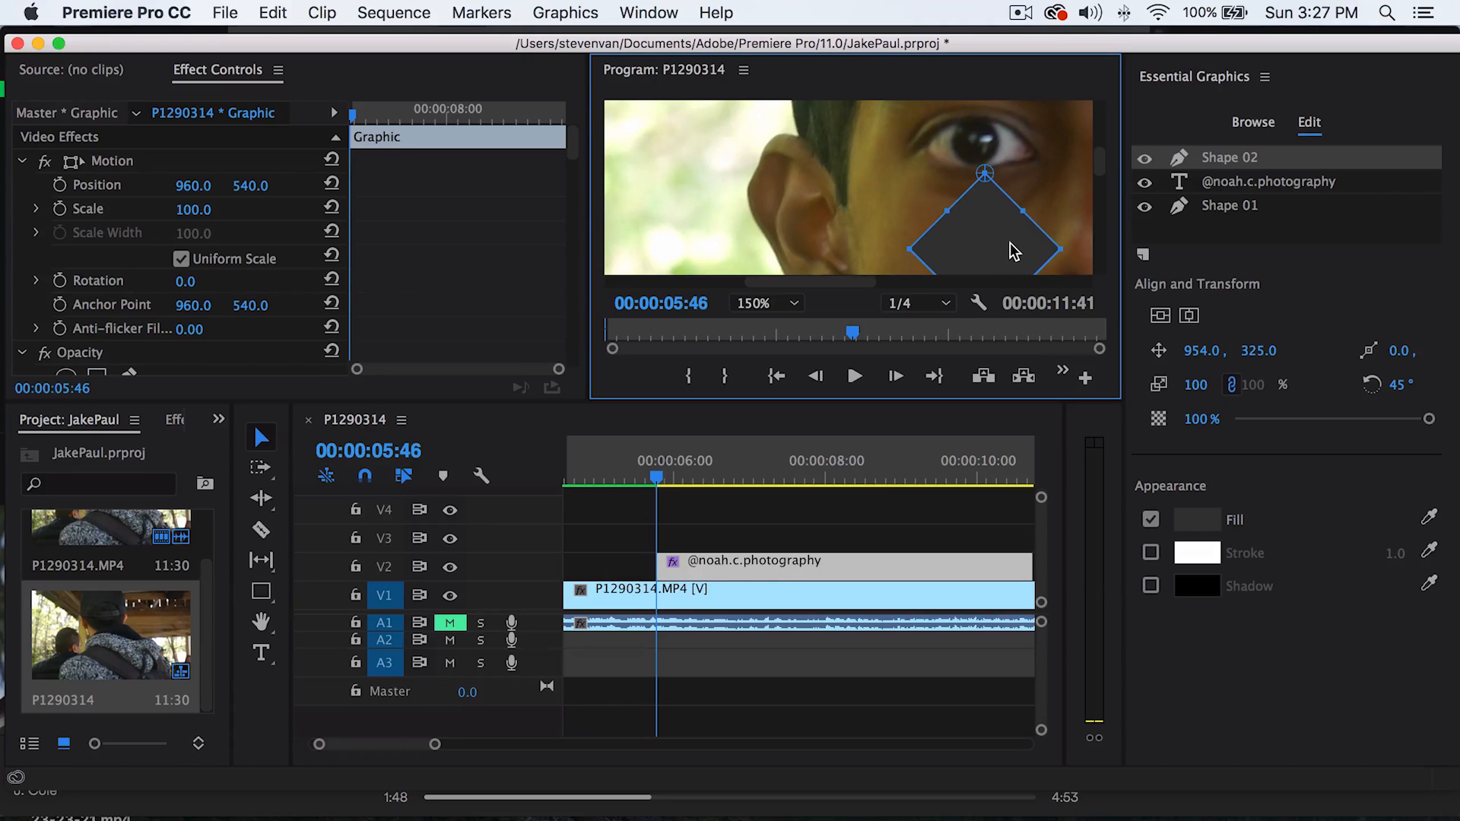
{"action": "mouse_move", "coordinate": [957, 195]}
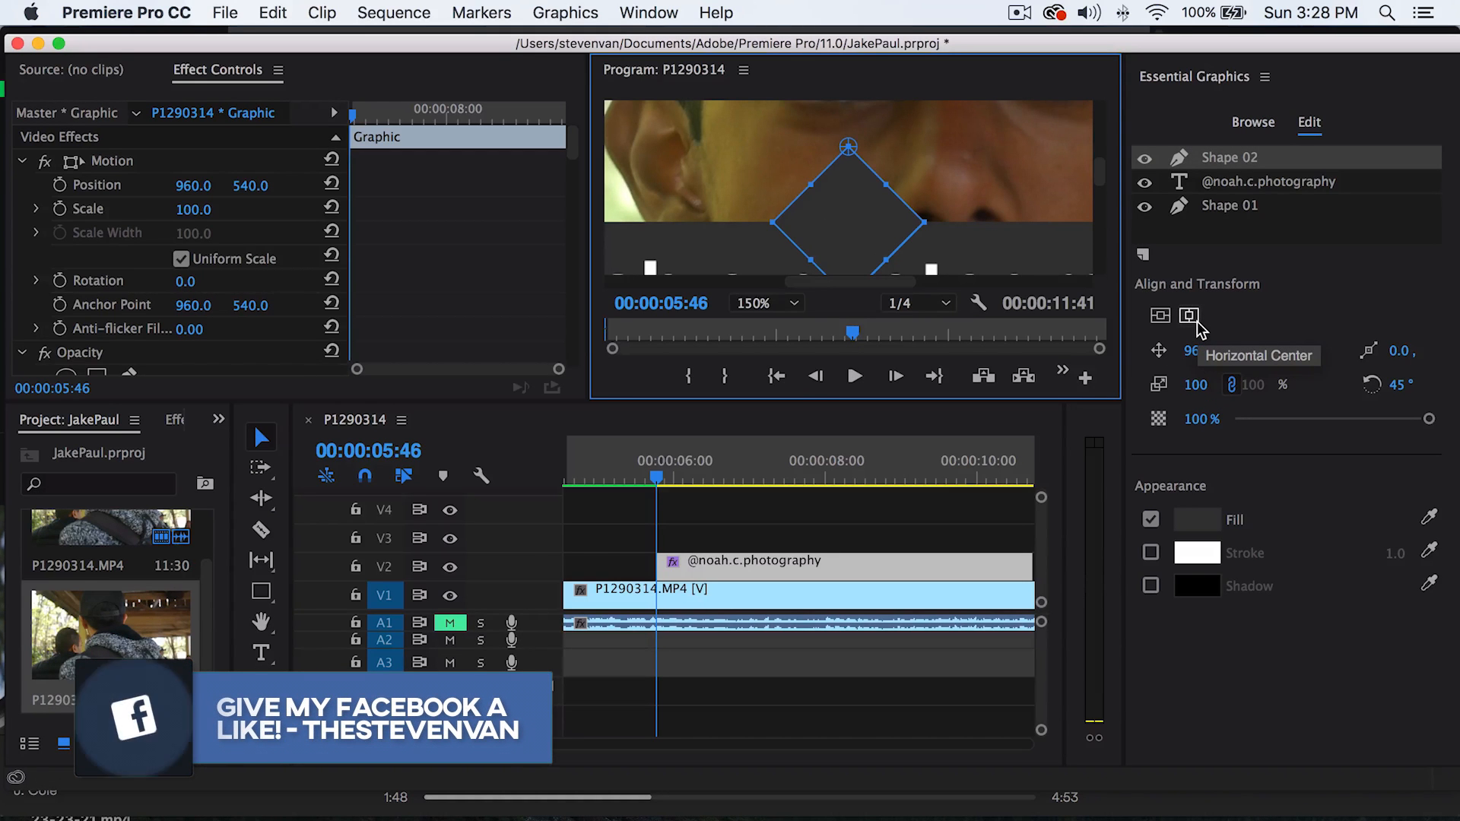
{"action": "left_click", "coordinate": [1190, 315]}
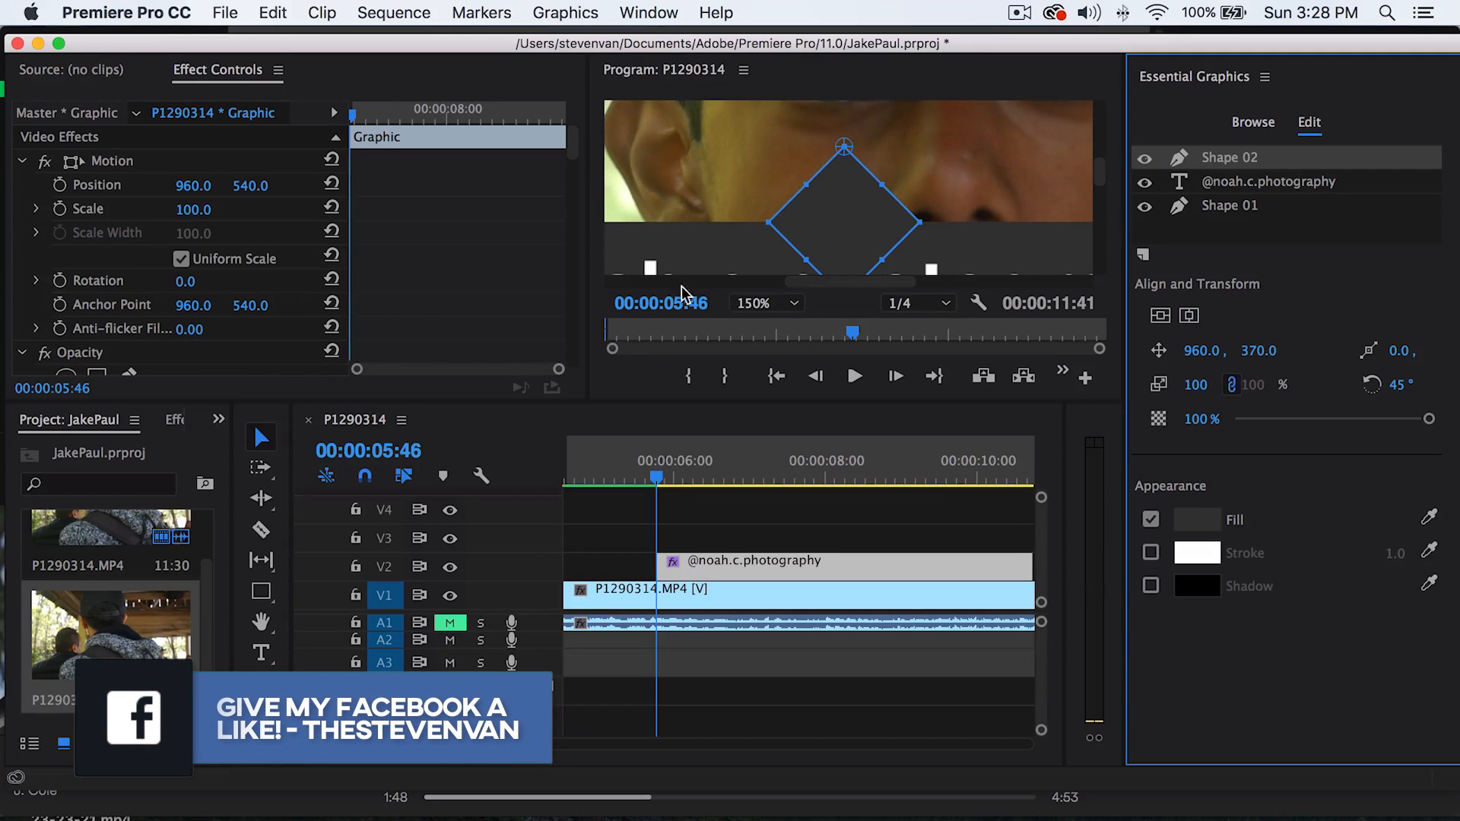
{"action": "left_click", "coordinate": [763, 302]}
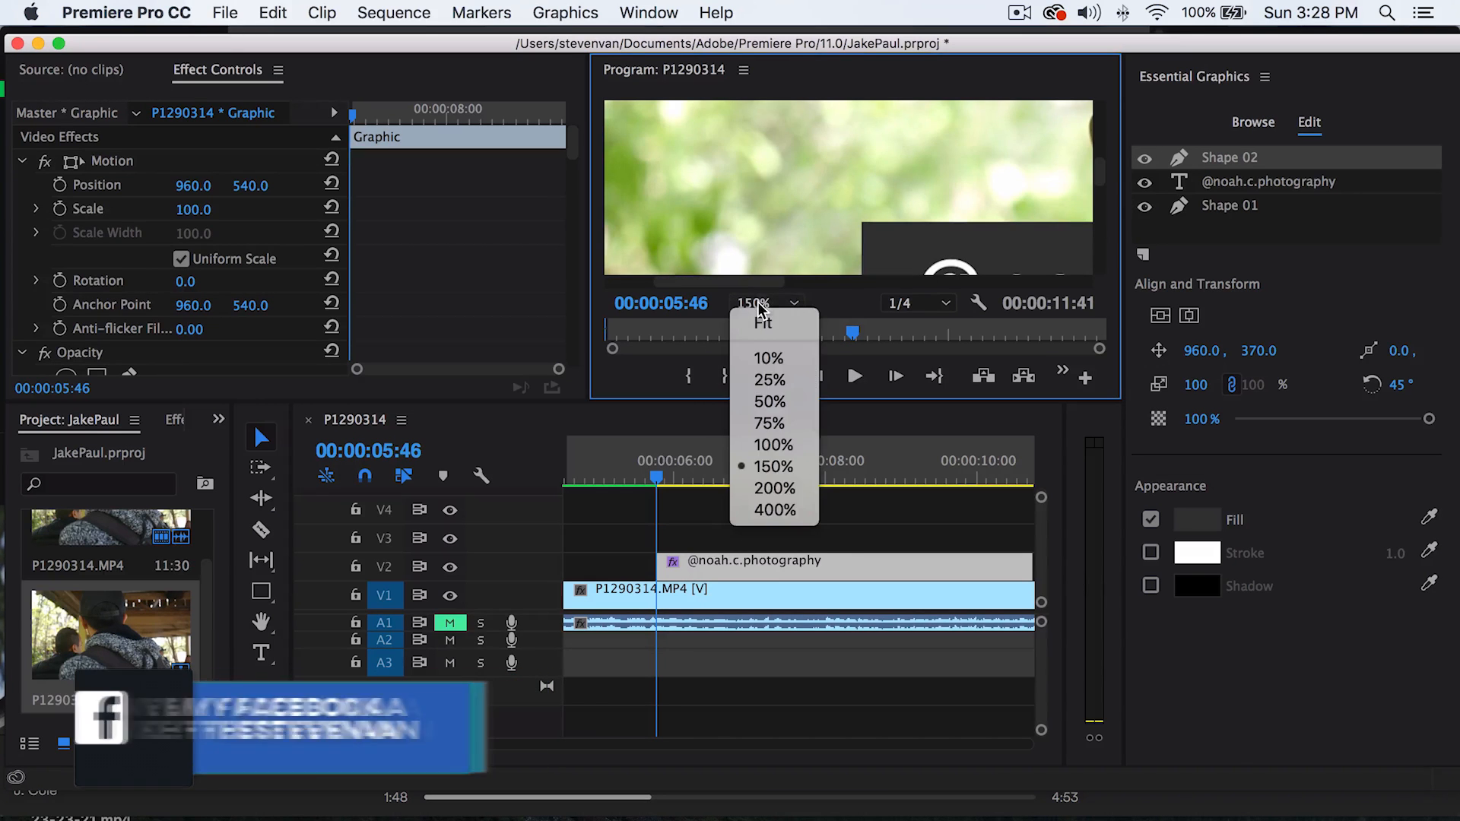
{"action": "left_click", "coordinate": [762, 324]}
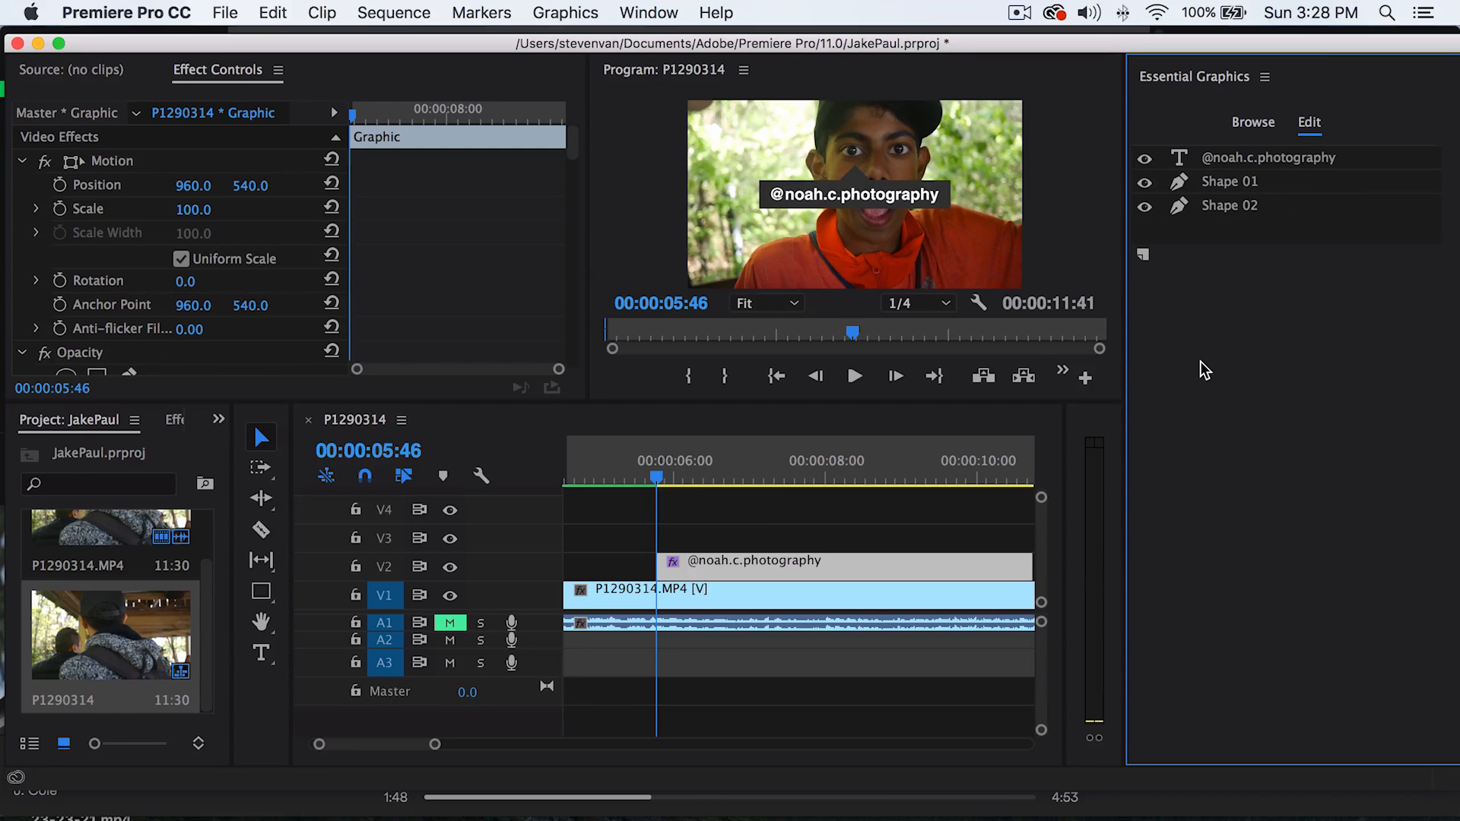
{"action": "mouse_move", "coordinate": [857, 186]}
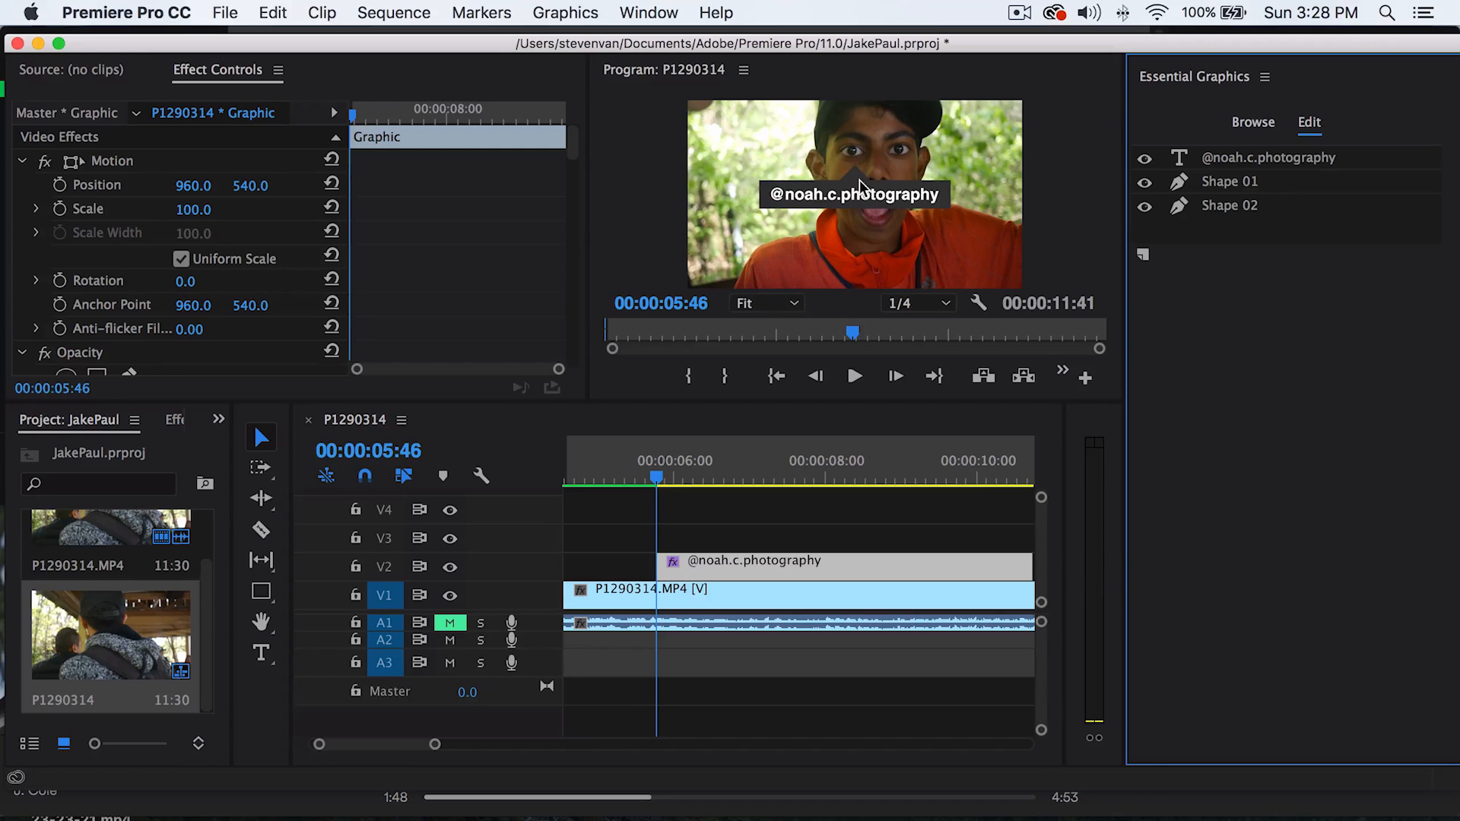
- Set Shape 02's scale to 80 and keep the Program Monitor fitted to frame
{"action": "left_click", "coordinate": [1229, 206]}
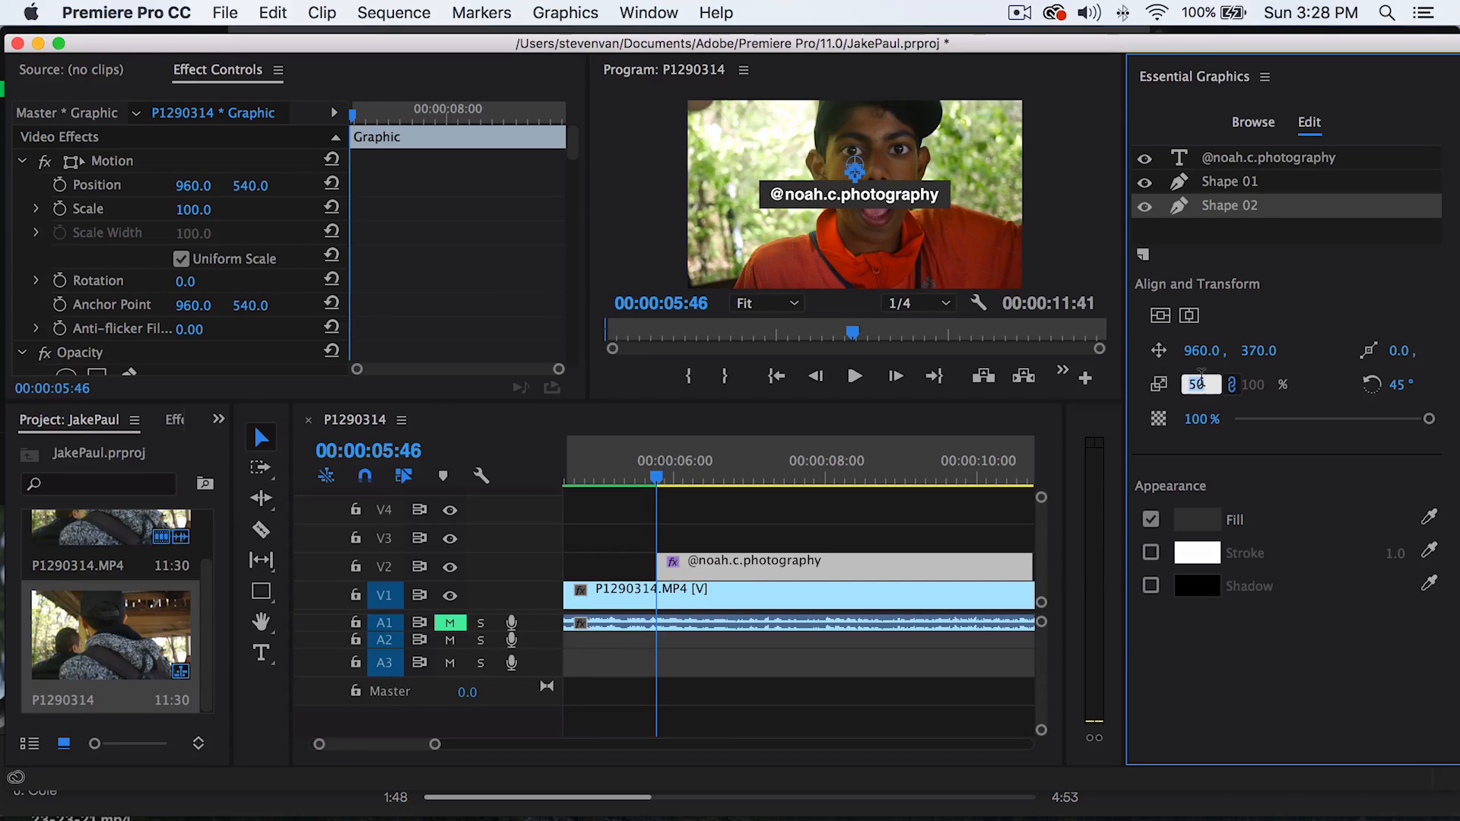
{"action": "type", "text": "80"}
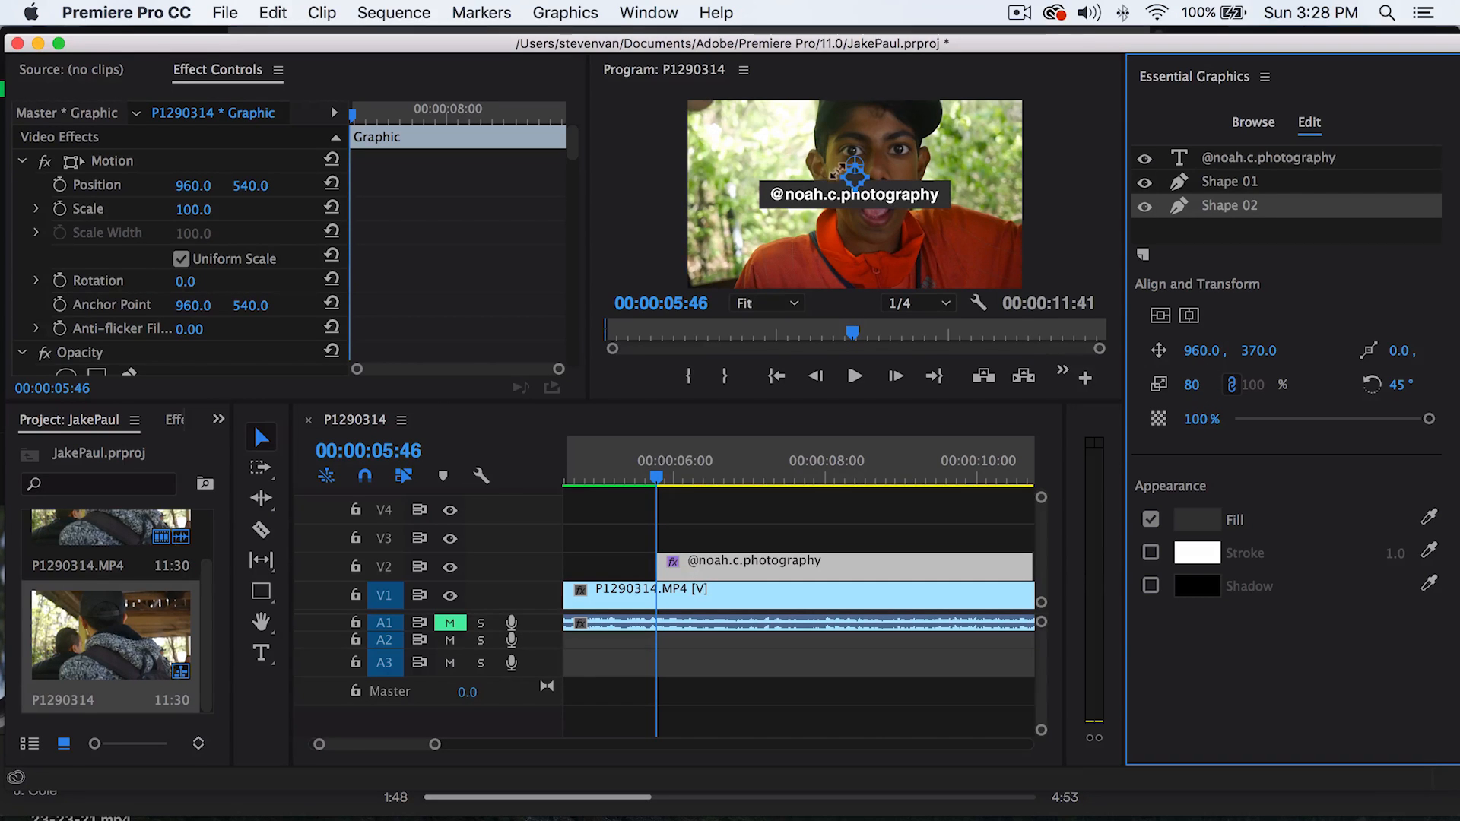
{"action": "left_click", "coordinate": [762, 303]}
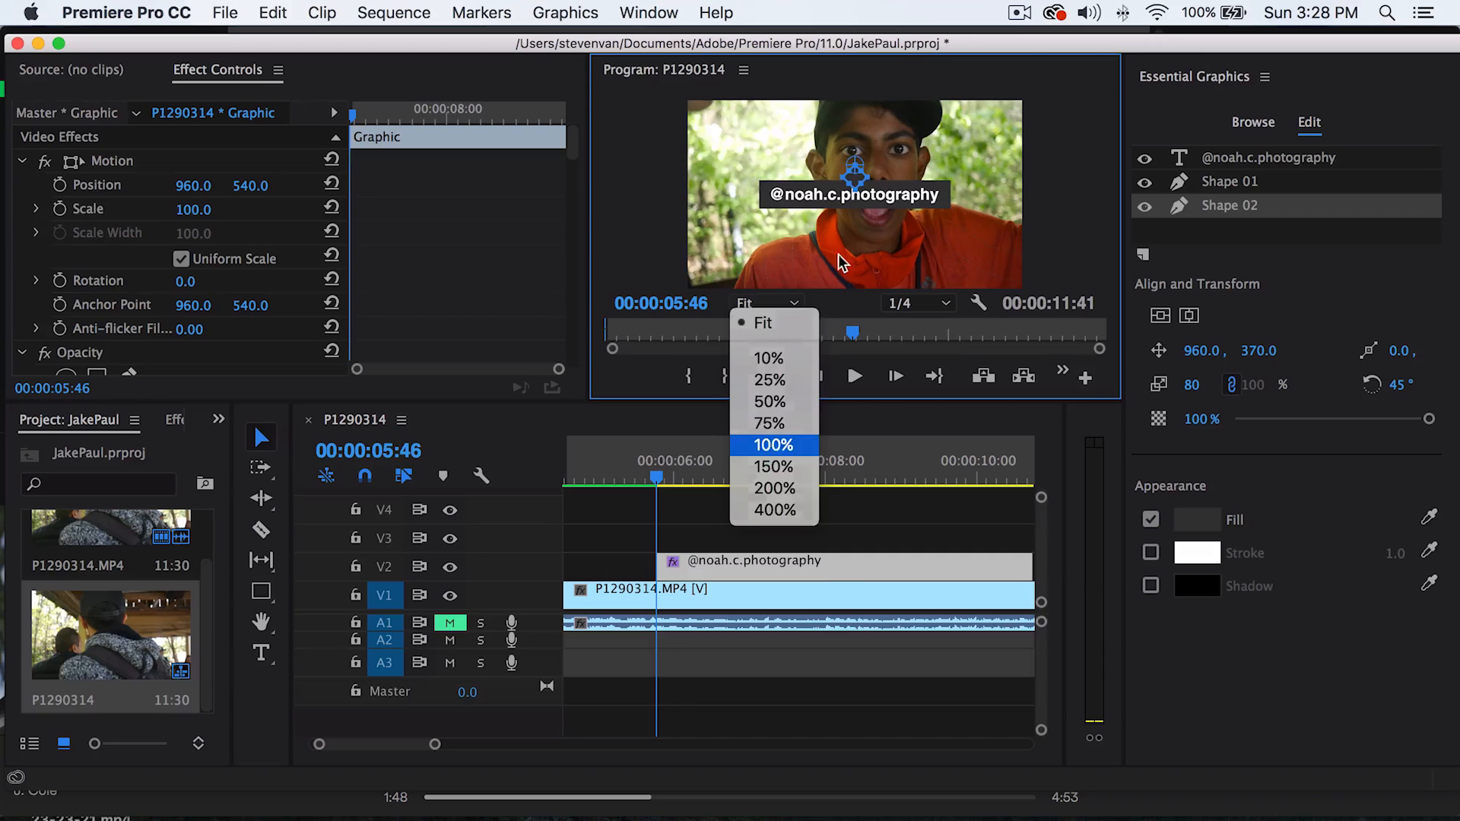
{"action": "left_click", "coordinate": [771, 445]}
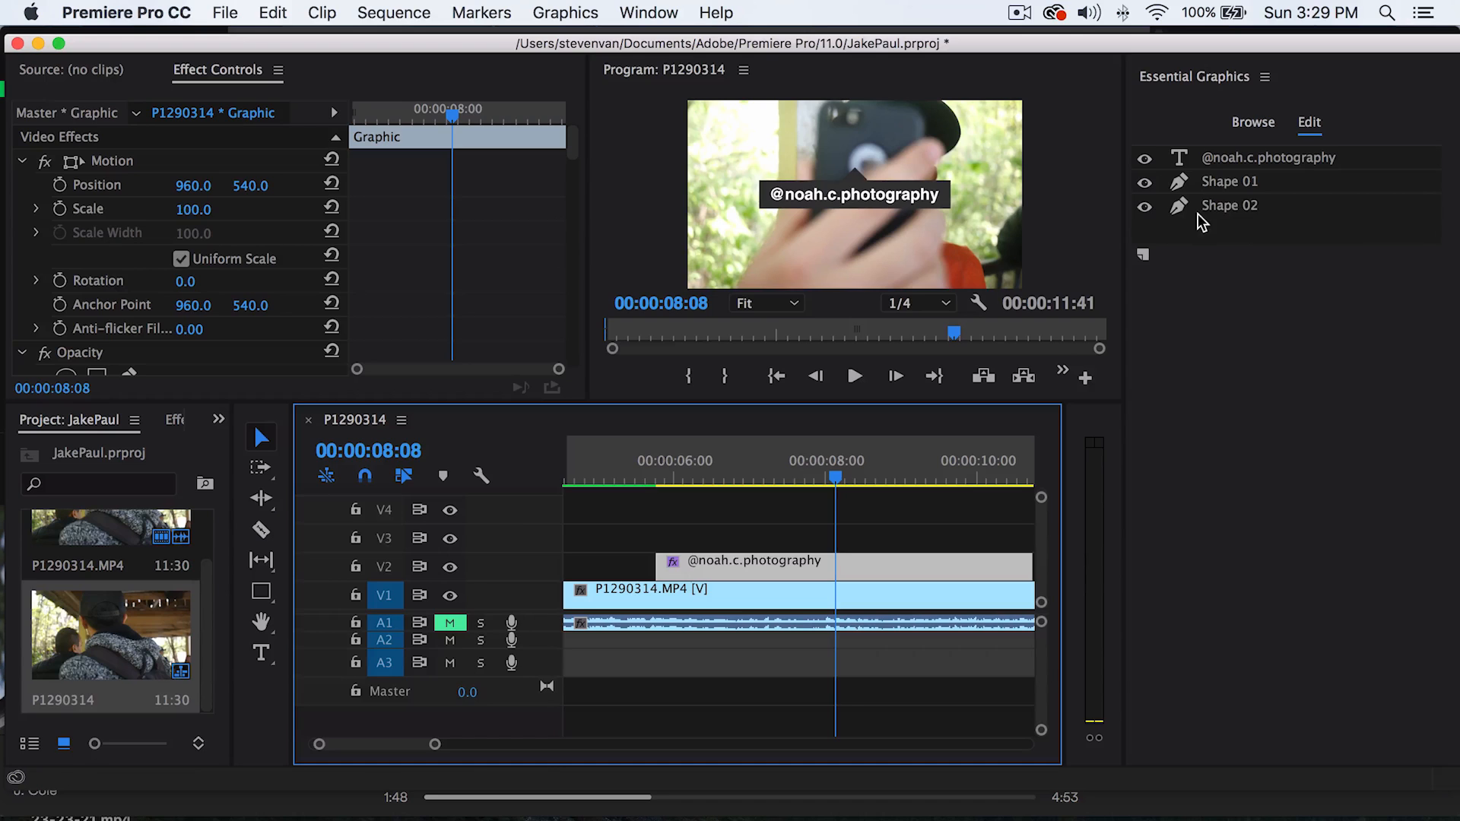
- Select Shape 02 and change its vertical position from 370 to 384
{"action": "left_click", "coordinate": [1228, 205]}
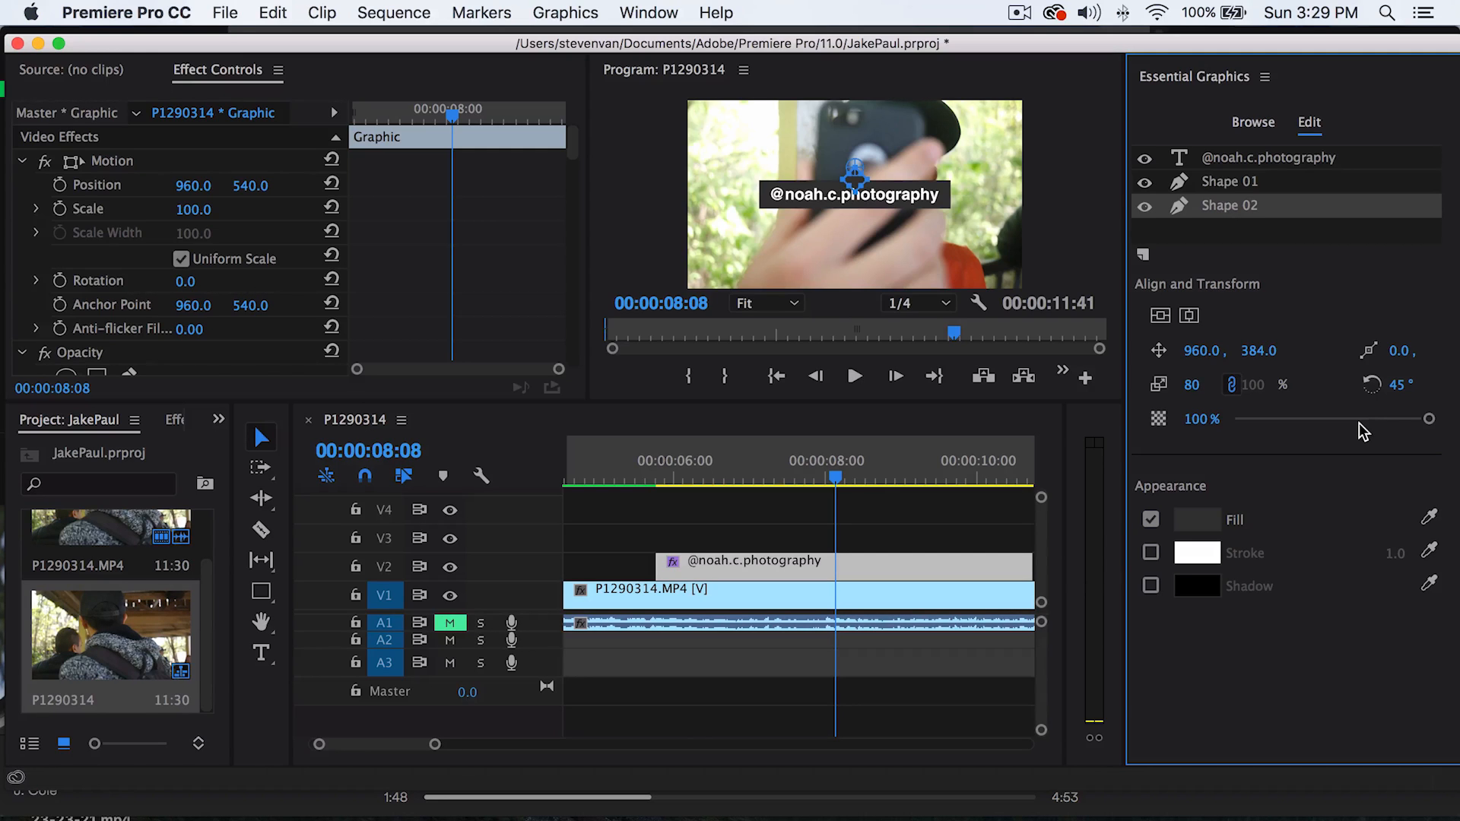
{"action": "mouse_move", "coordinate": [1332, 447]}
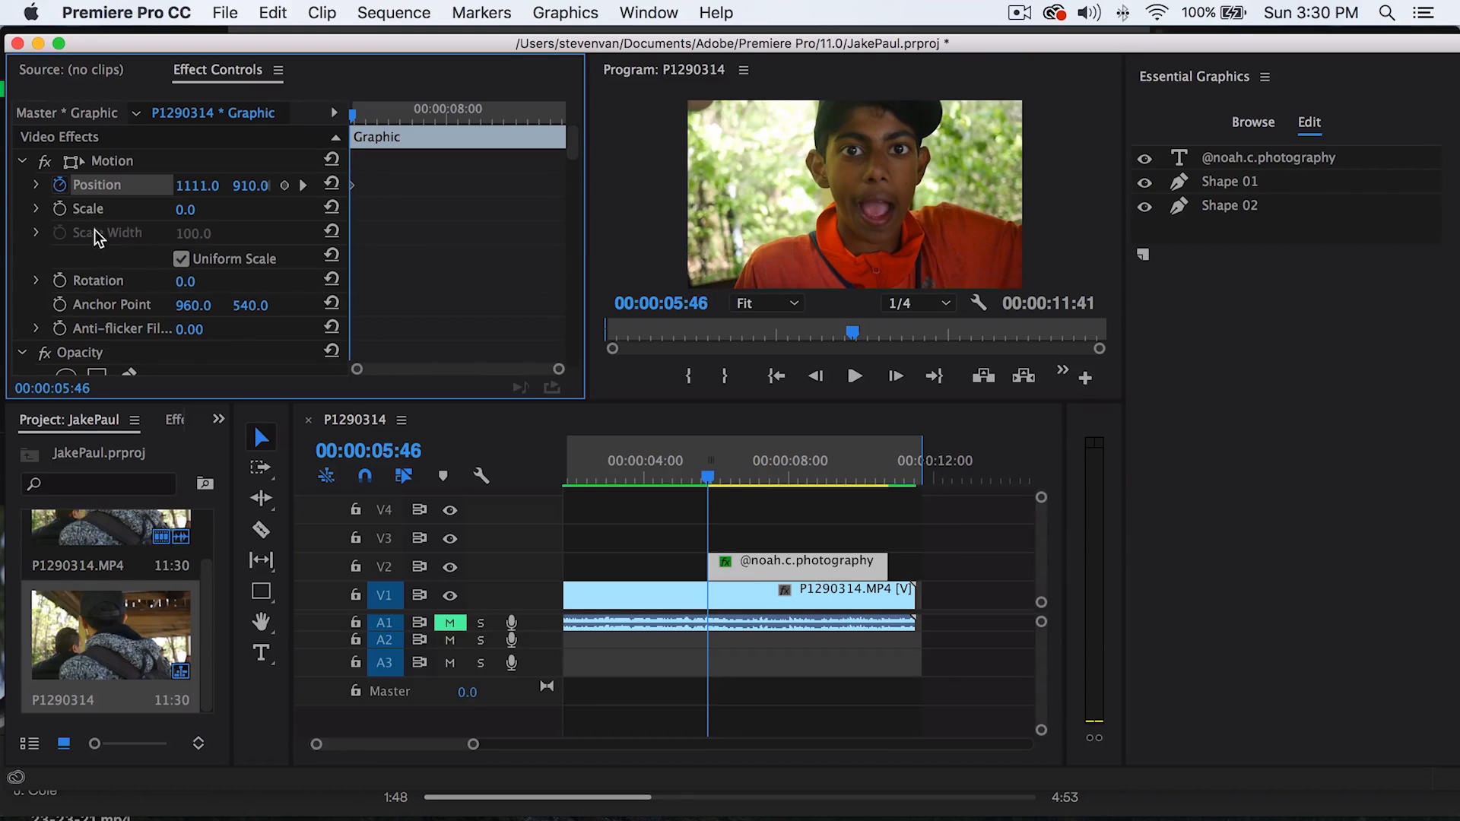
- Keyframe the tag's Scale at 0 at 00:00:05:46, rising to 65 frames later
{"action": "left_click", "coordinate": [88, 209]}
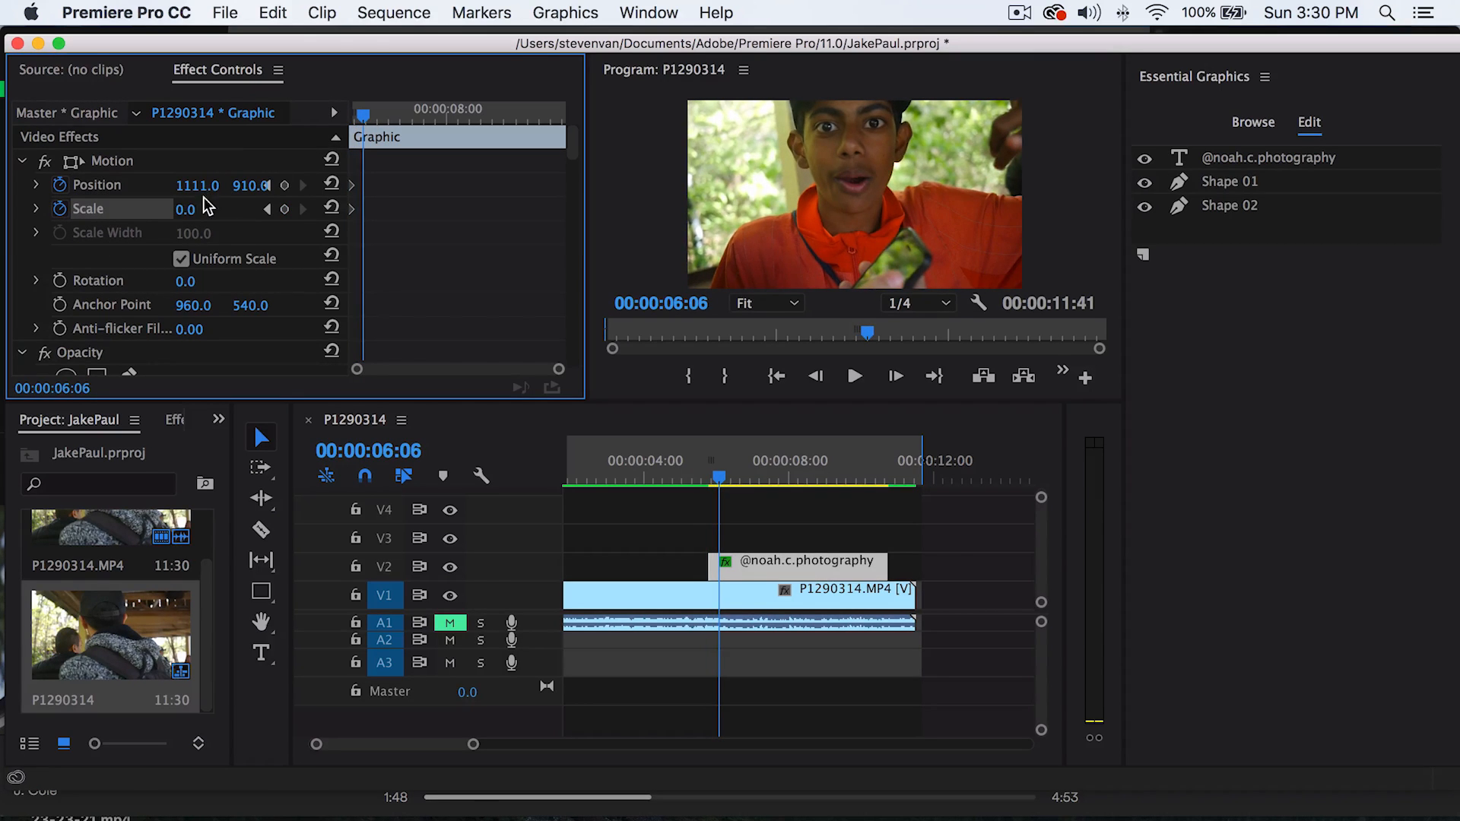
{"action": "type", "text": "100.0"}
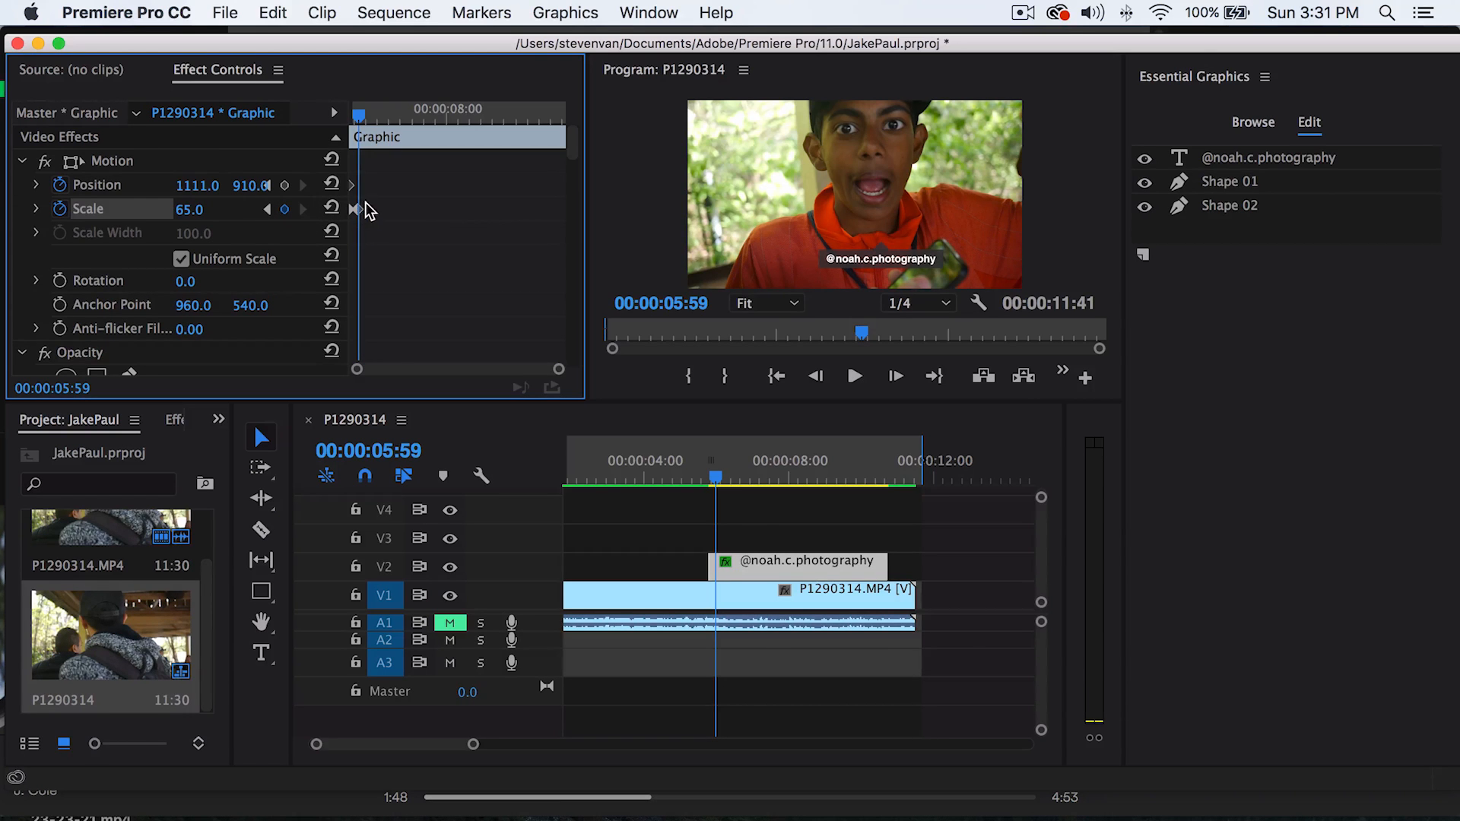
{"action": "left_click", "coordinate": [852, 377]}
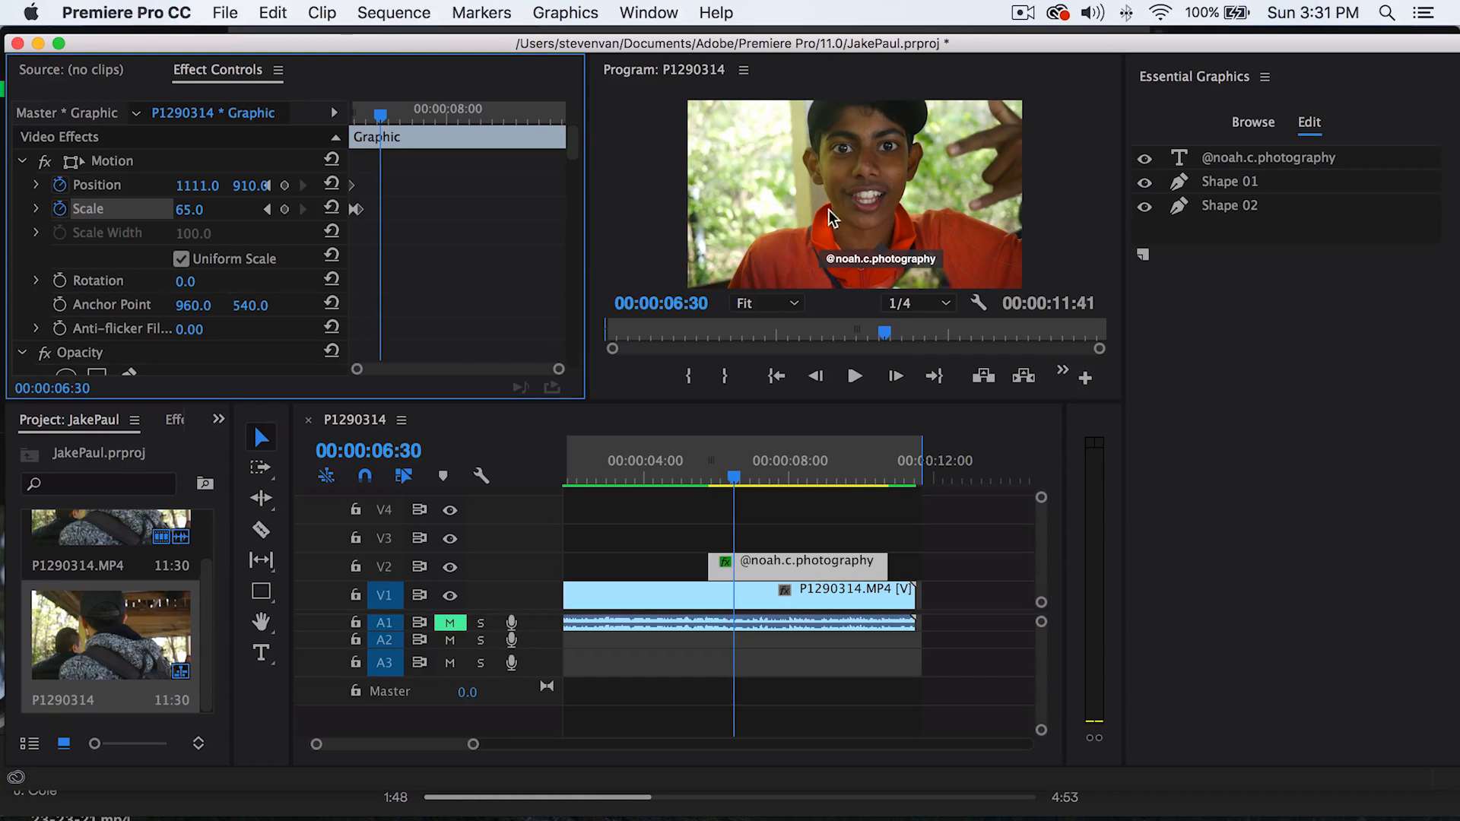
{"action": "mouse_move", "coordinate": [212, 180]}
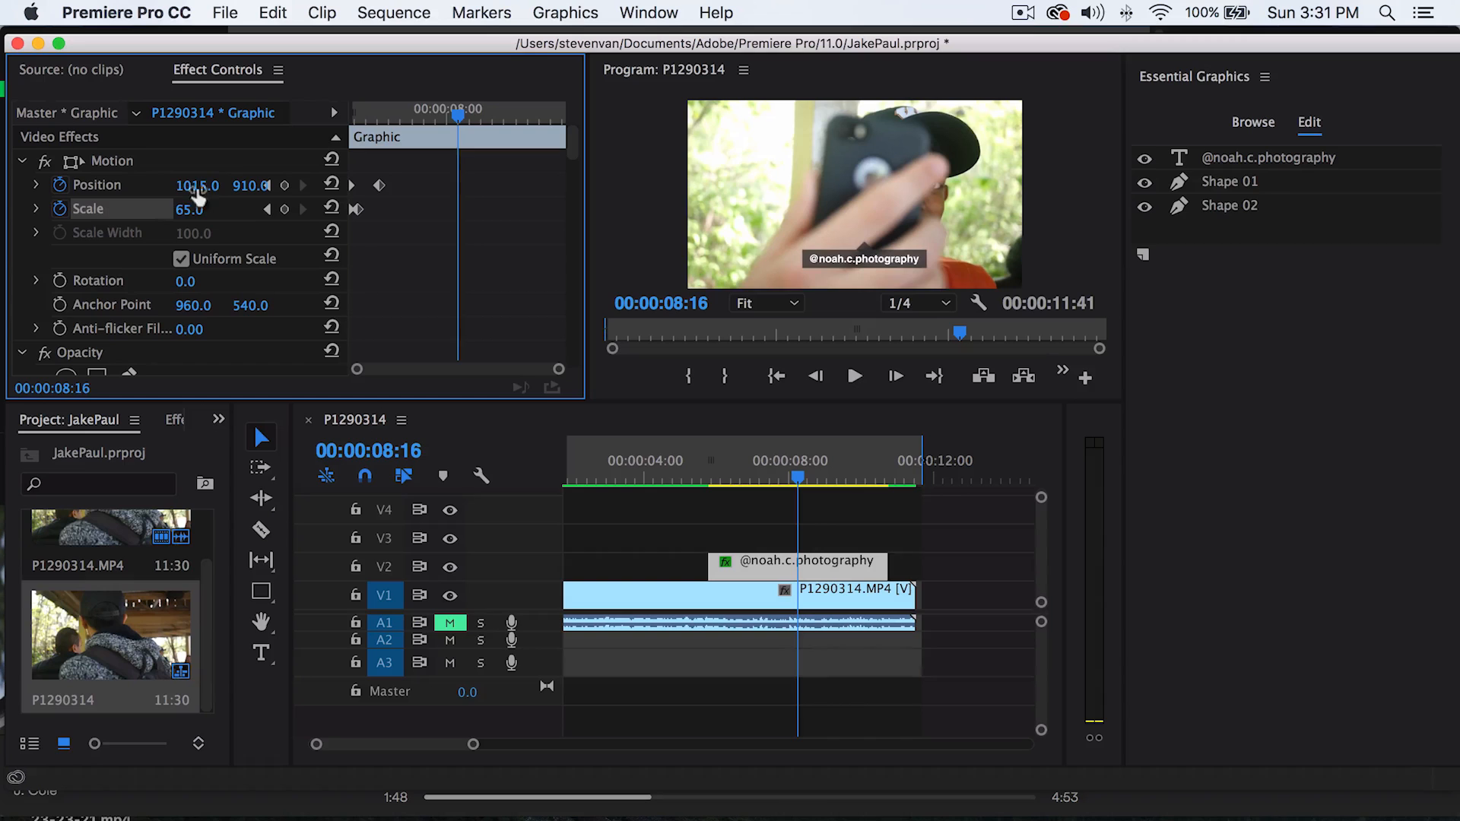
- Scrub the Motion Position values to keyframe the tag following the subject
{"action": "left_click_drag", "start_coordinate": [195, 185], "coordinate": [233, 186]}
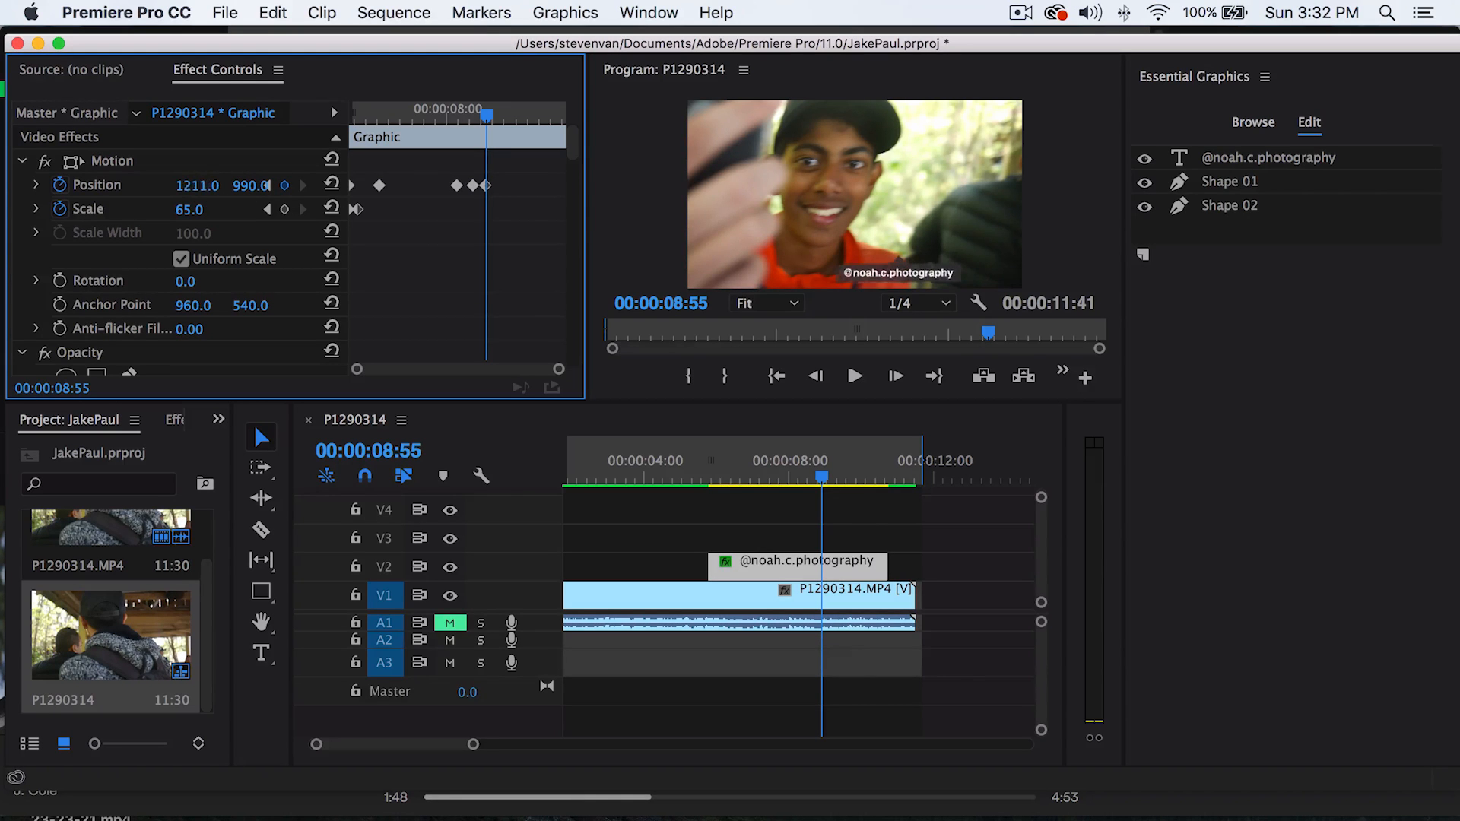
{"action": "left_click_drag", "start_coordinate": [195, 184], "coordinate": [172, 184]}
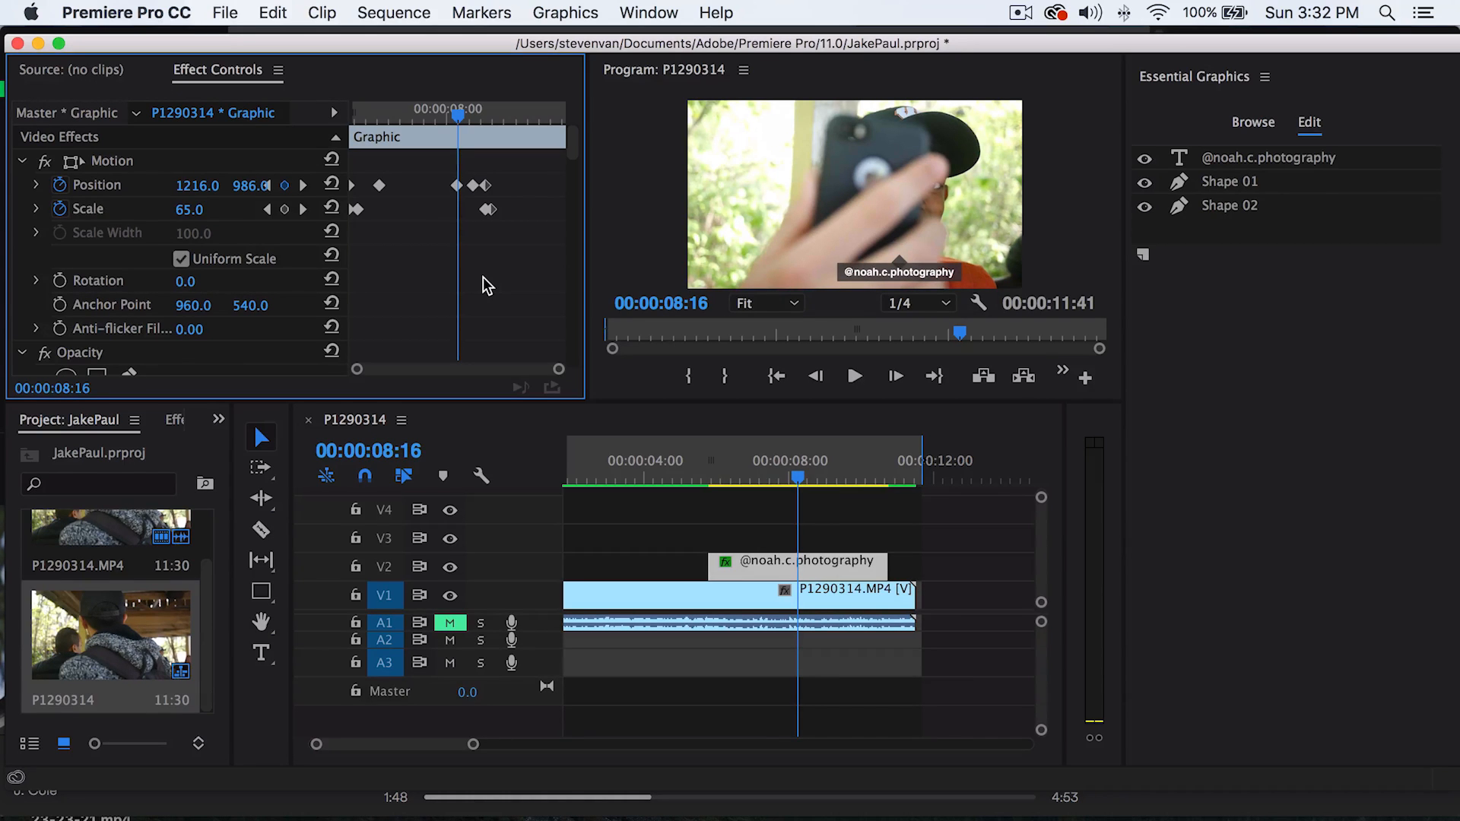
{"action": "mouse_move", "coordinate": [551, 544]}
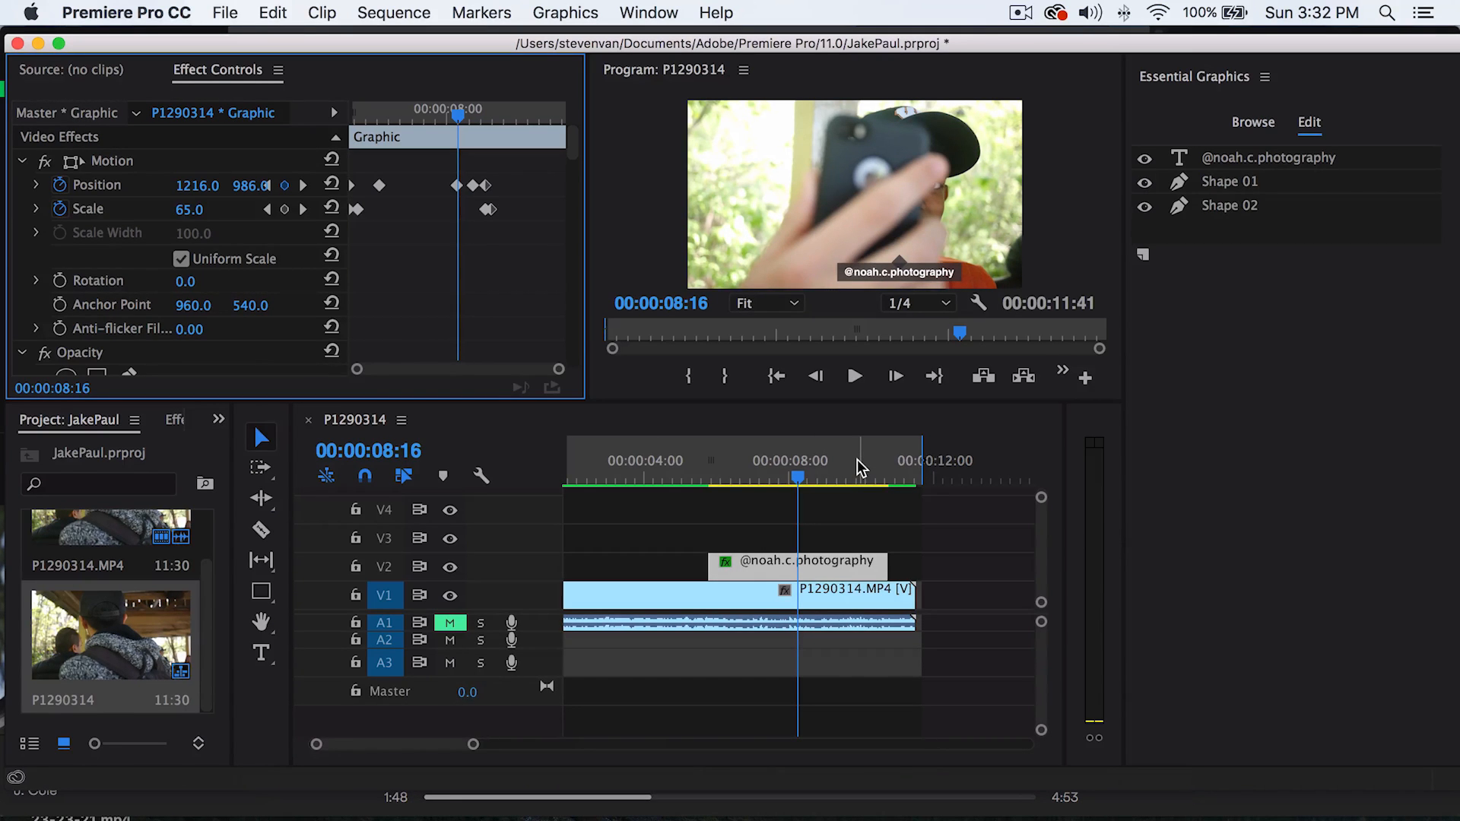
{"action": "mouse_move", "coordinate": [693, 759]}
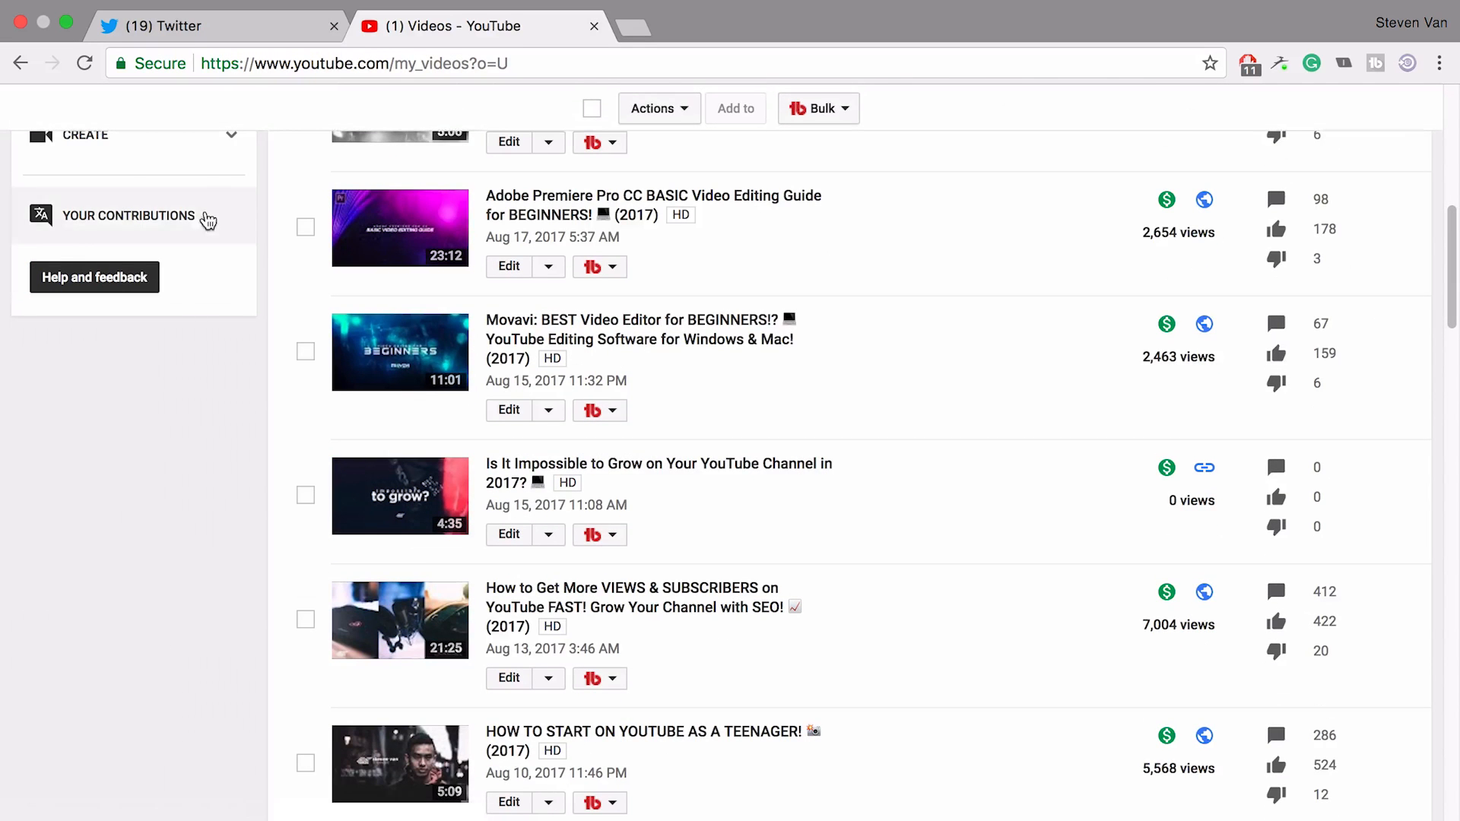
- Search the Audio Library sound effects for 'pop' and download Pop.mp3
{"action": "left_click", "coordinate": [128, 215]}
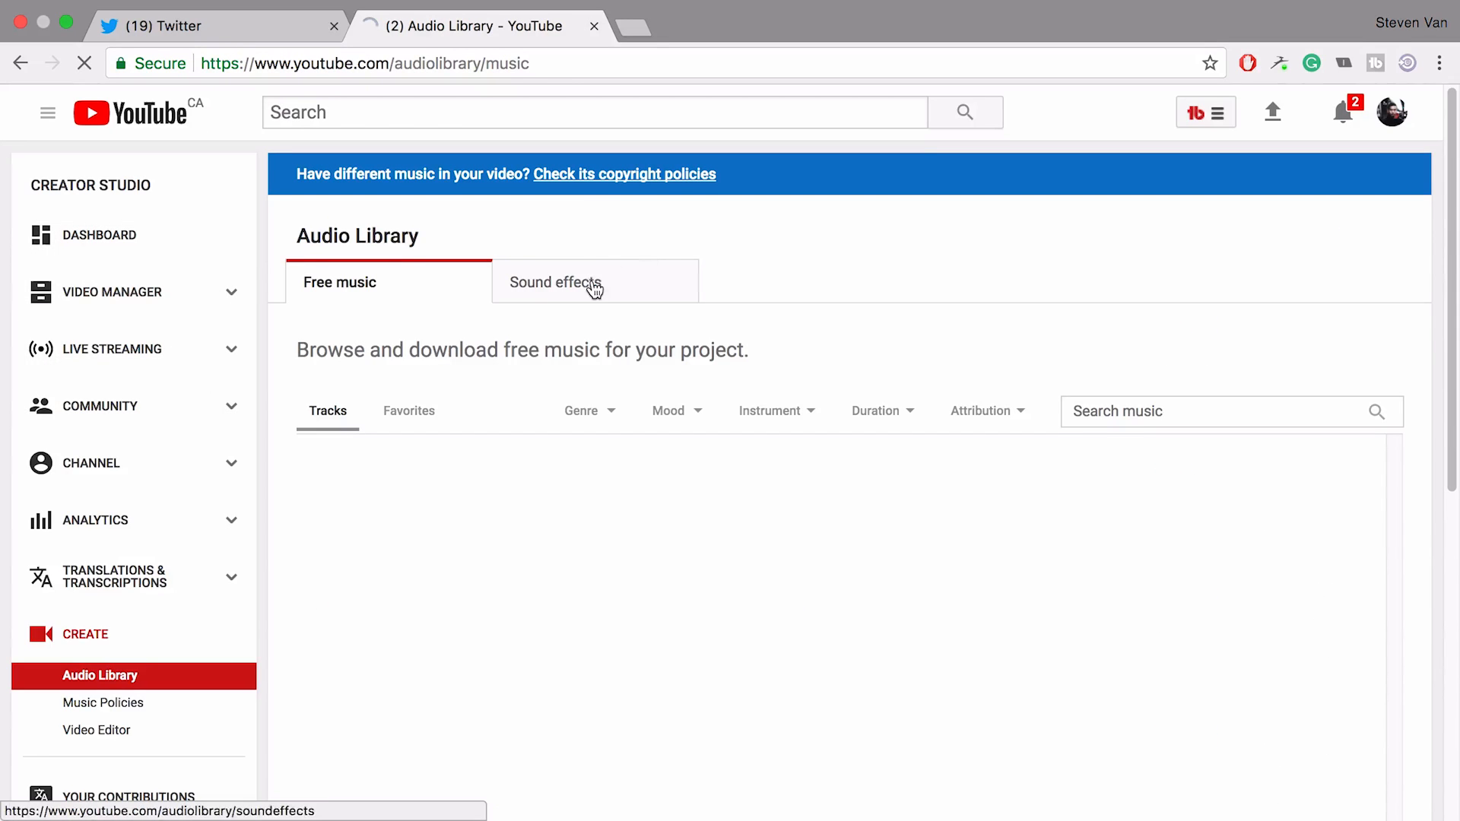
{"action": "left_click", "coordinate": [556, 282]}
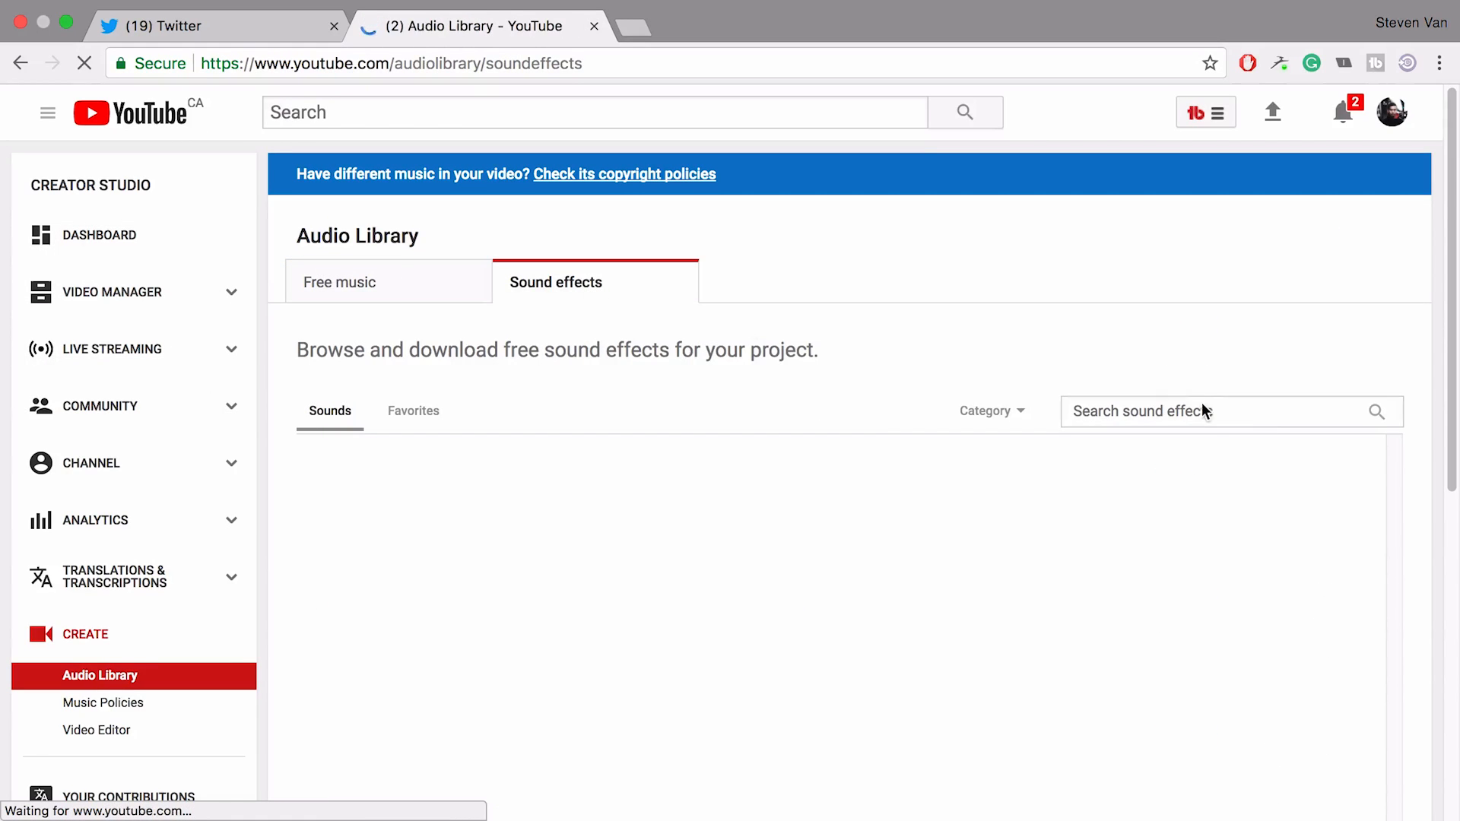
{"action": "type", "text": "pop"}
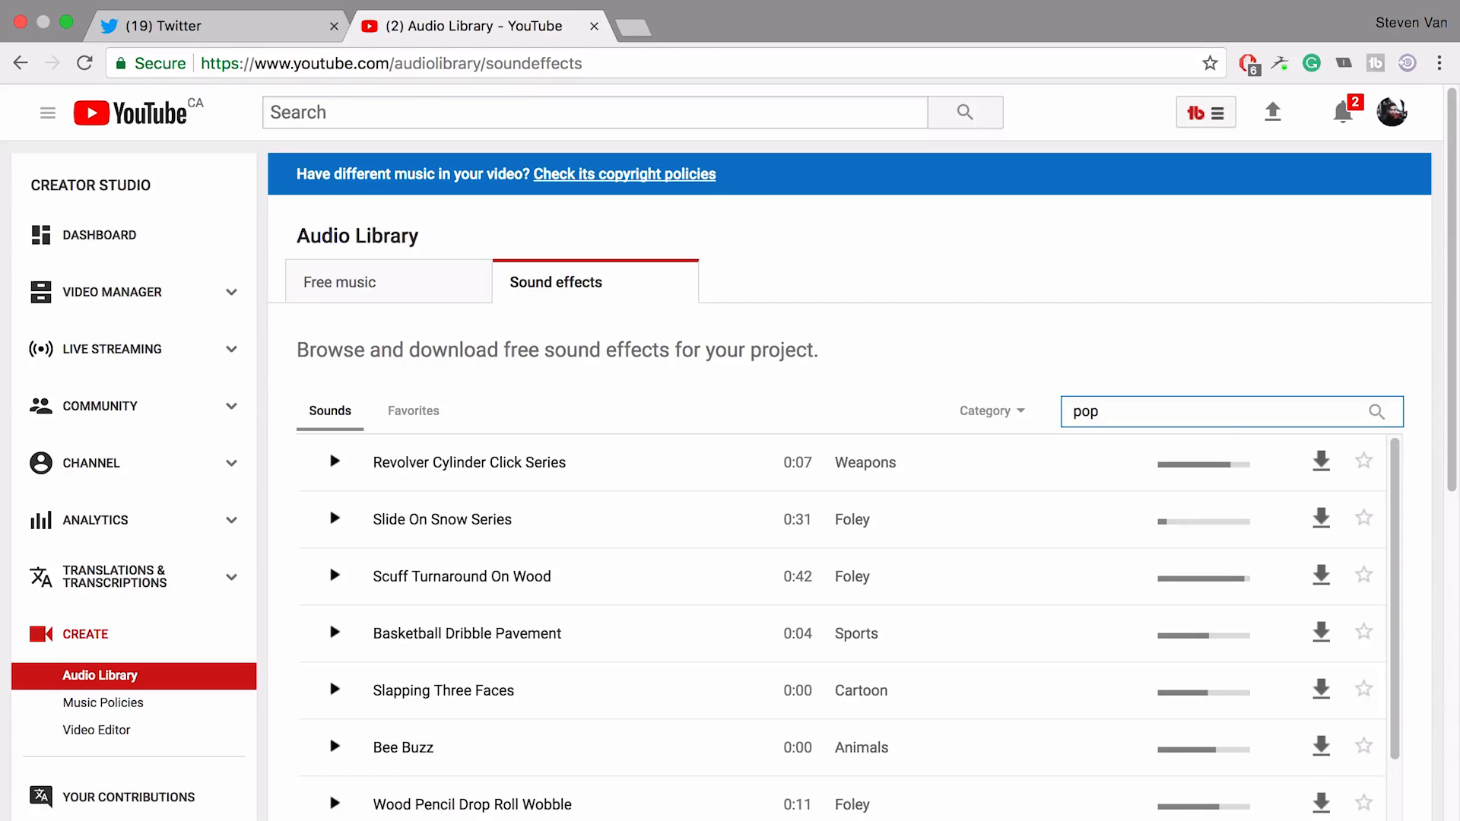
{"action": "scroll", "scroll_direction": "down", "scroll_amount": 3}
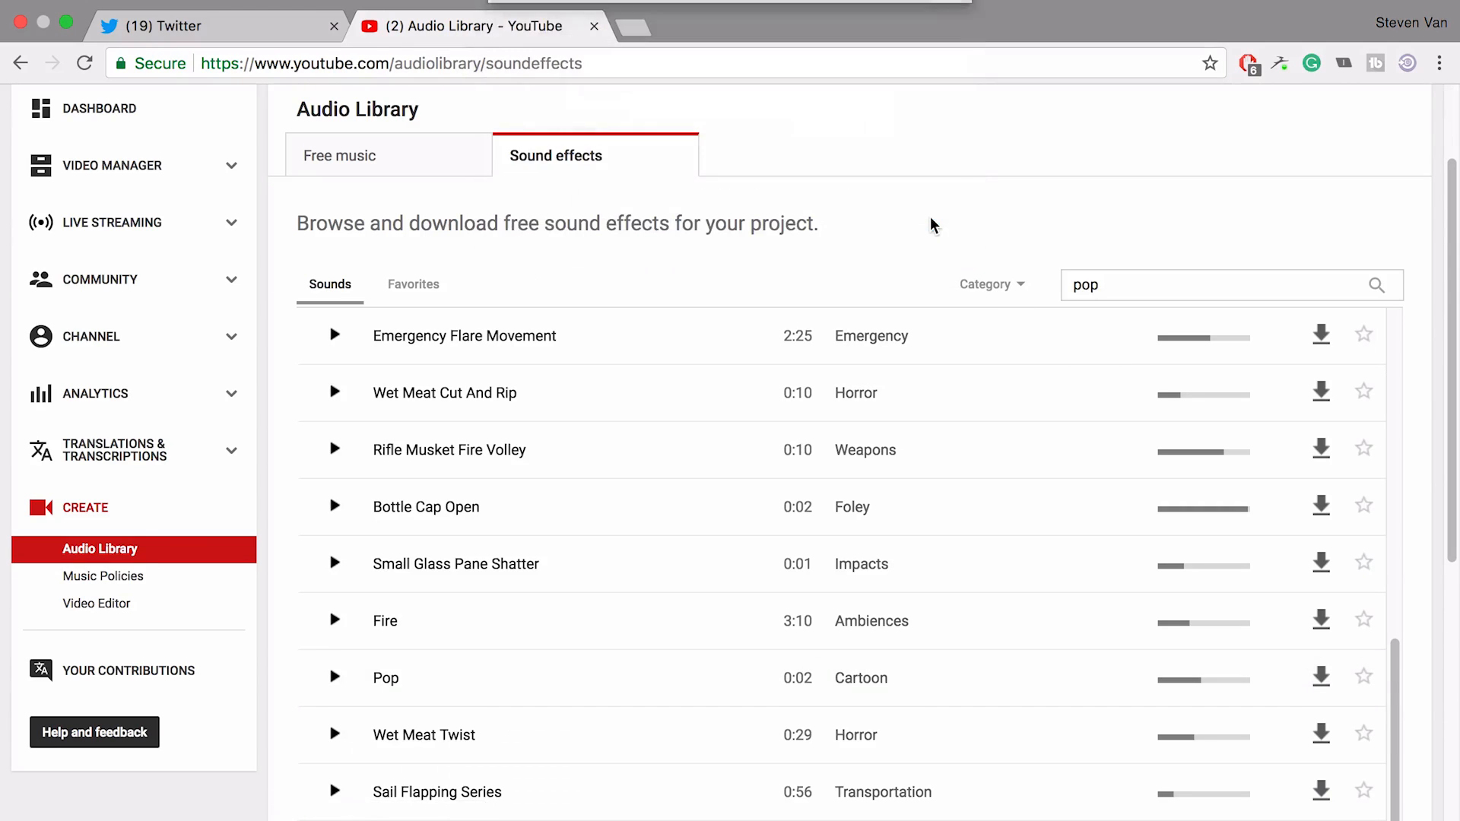
{"action": "left_click", "coordinate": [1321, 676]}
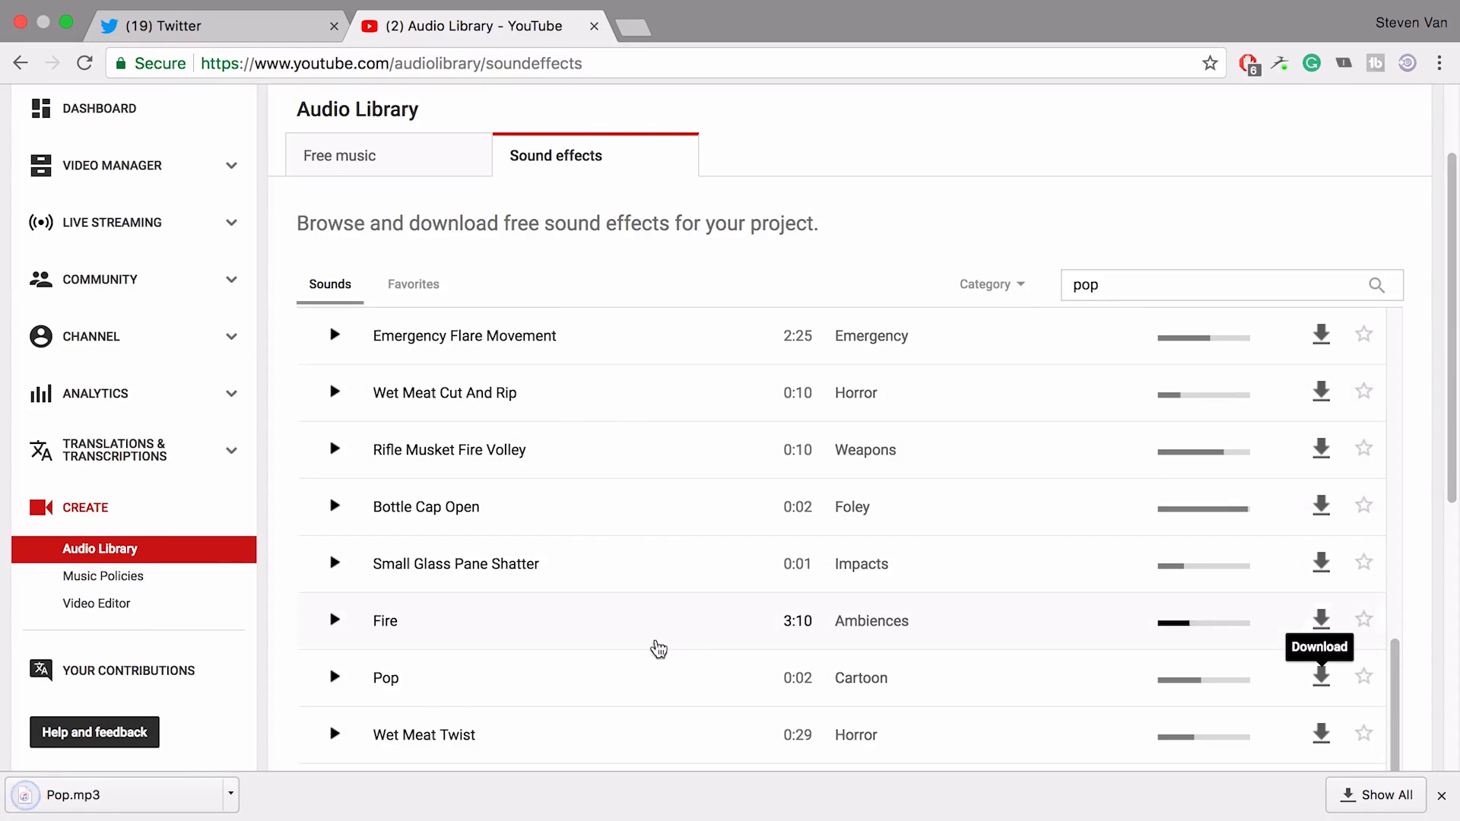
{"action": "mouse_move", "coordinate": [700, 801]}
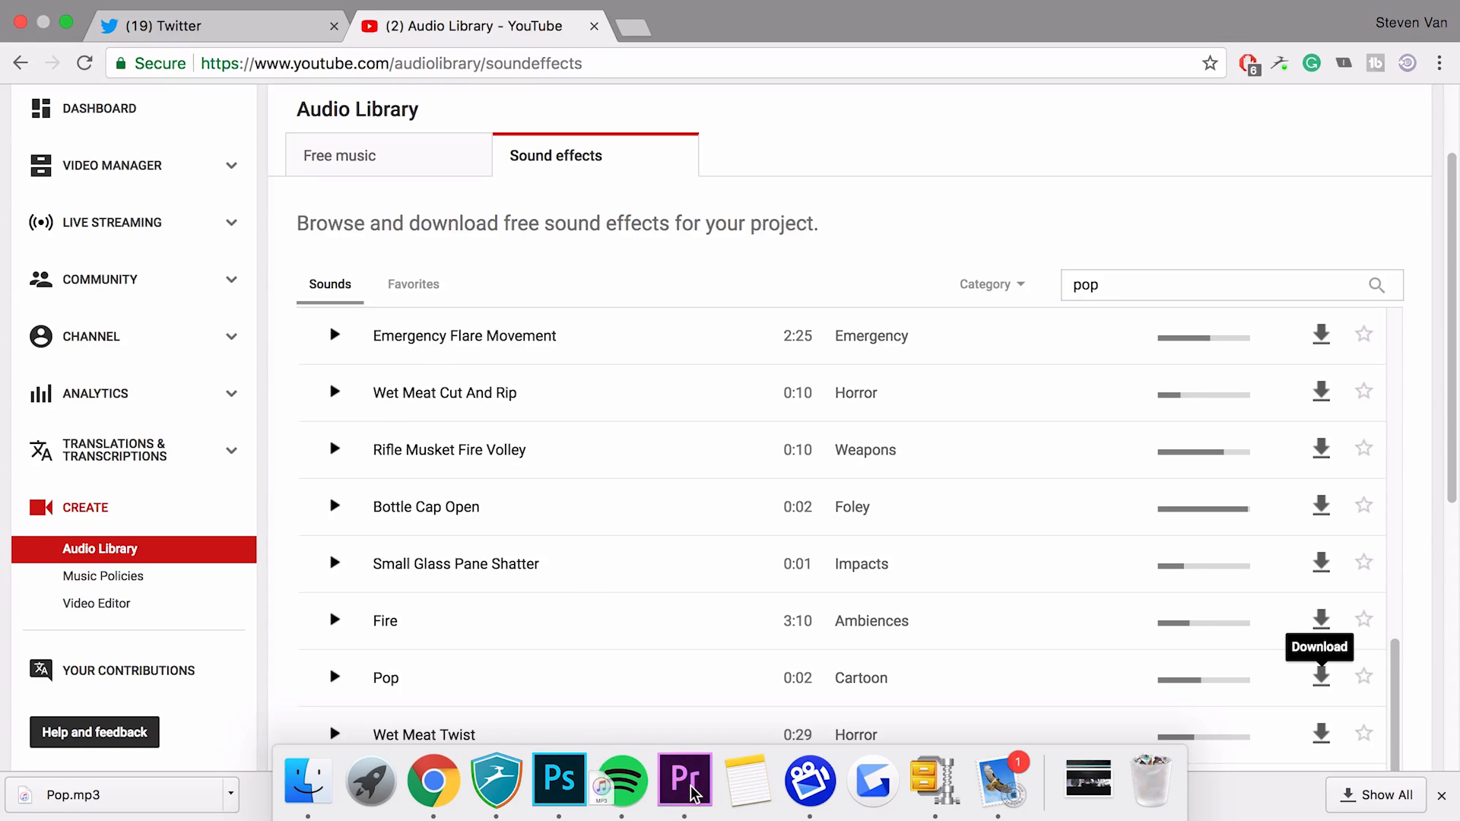
- Place Pop.mp3 on track A2 aligned with the tag's entrance and open its clip options
{"action": "left_click", "coordinate": [684, 780]}
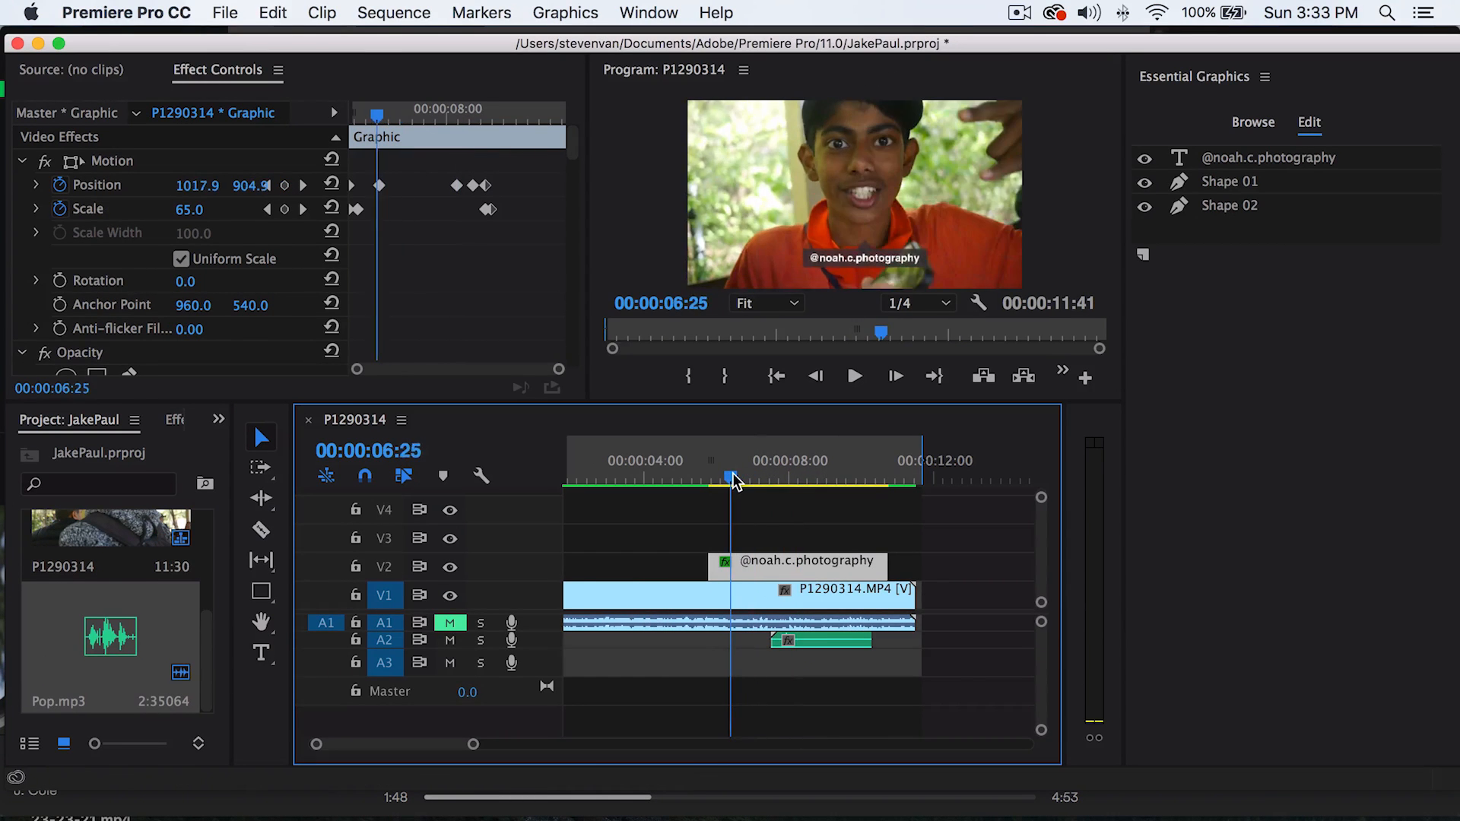
{"action": "left_click_drag", "start_coordinate": [730, 477], "coordinate": [708, 477]}
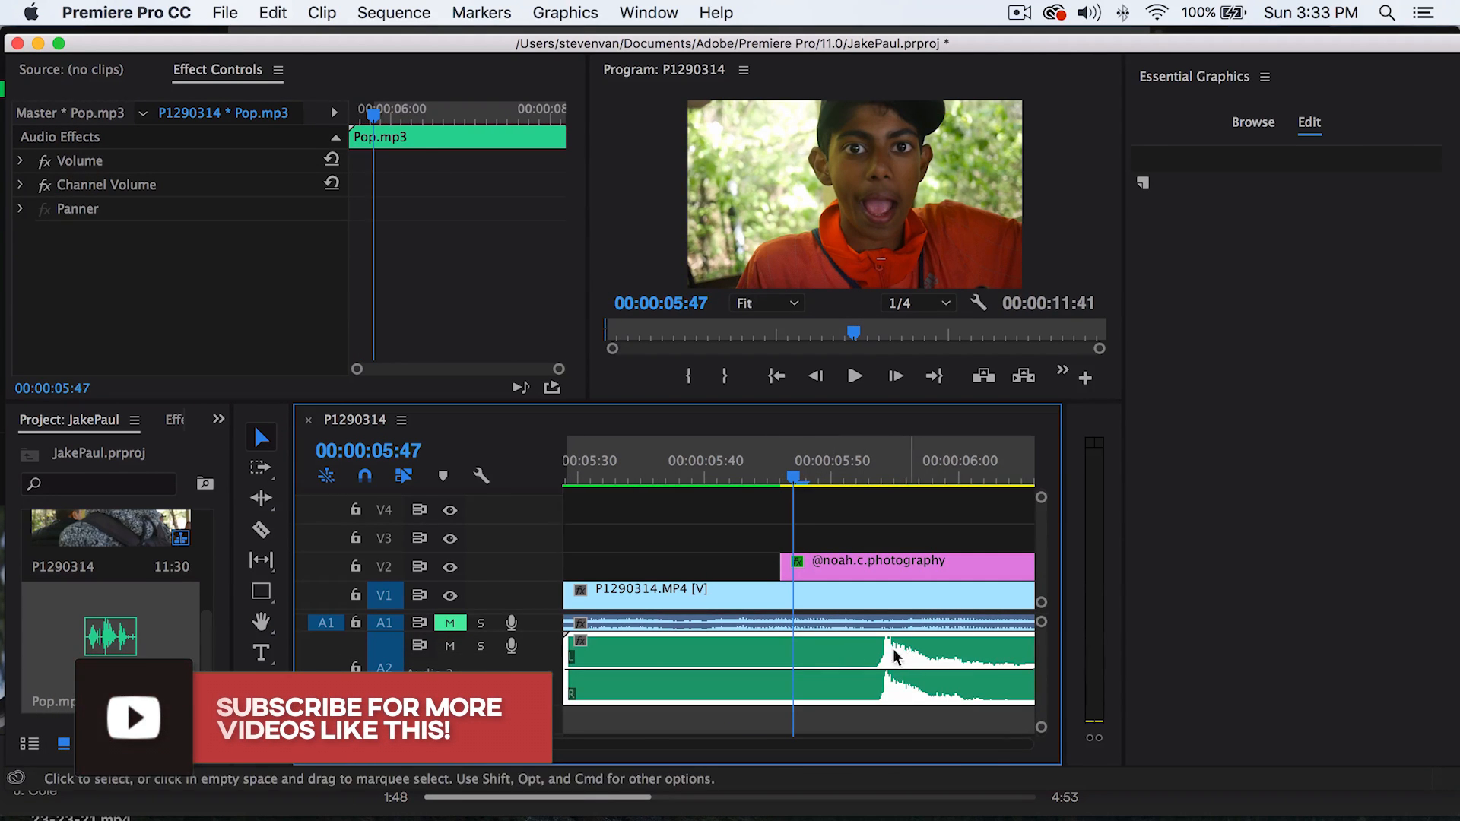
{"action": "left_click_drag", "start_coordinate": [894, 656], "coordinate": [926, 666]}
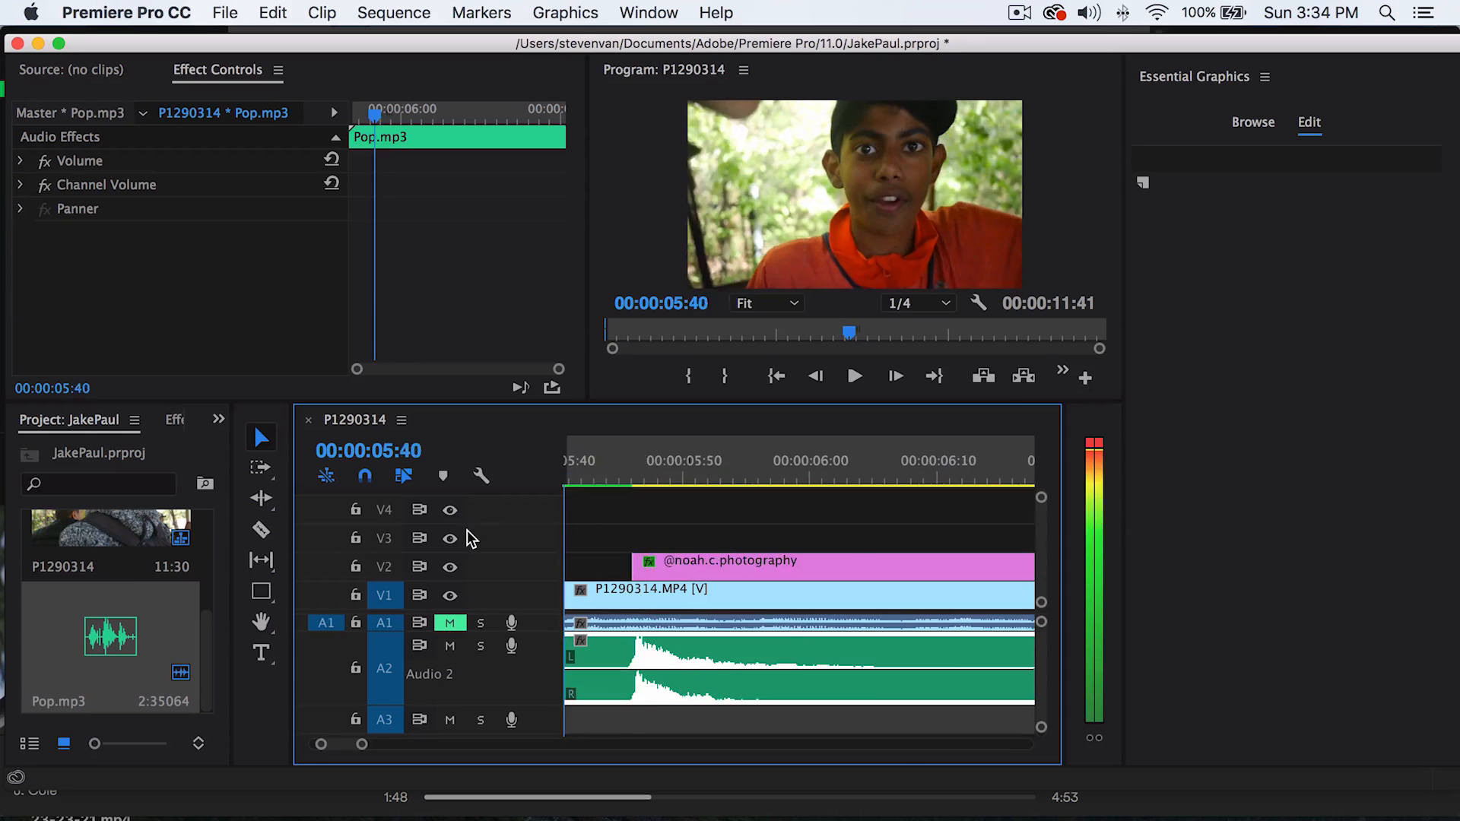
{"action": "right_click", "coordinate": [652, 589]}
{"action": "type", "text": "-"}
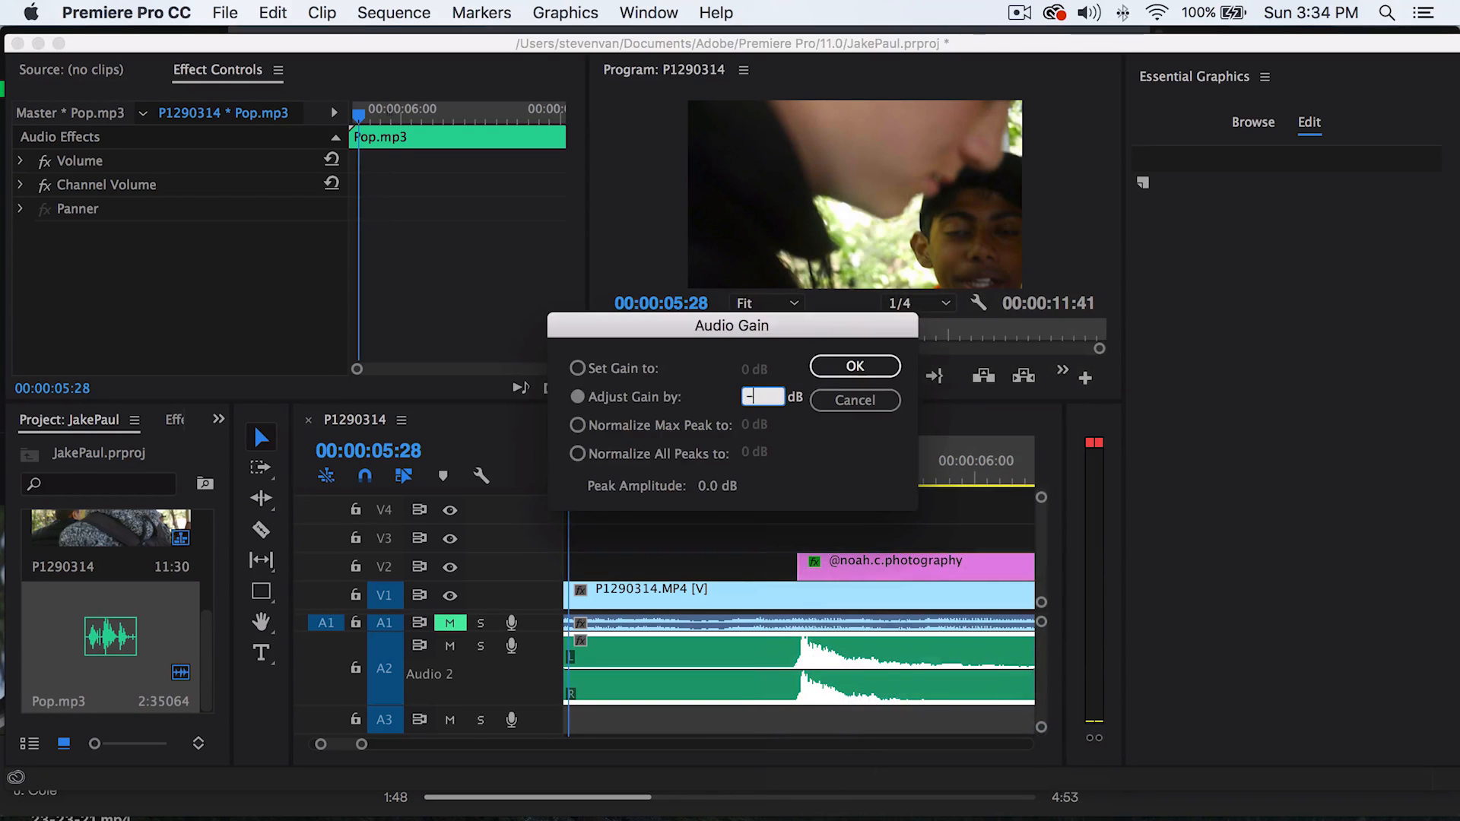
- Apply an Audio Gain adjustment to the Pop clip, then play back the tag's exit
{"action": "left_click", "coordinate": [854, 365]}
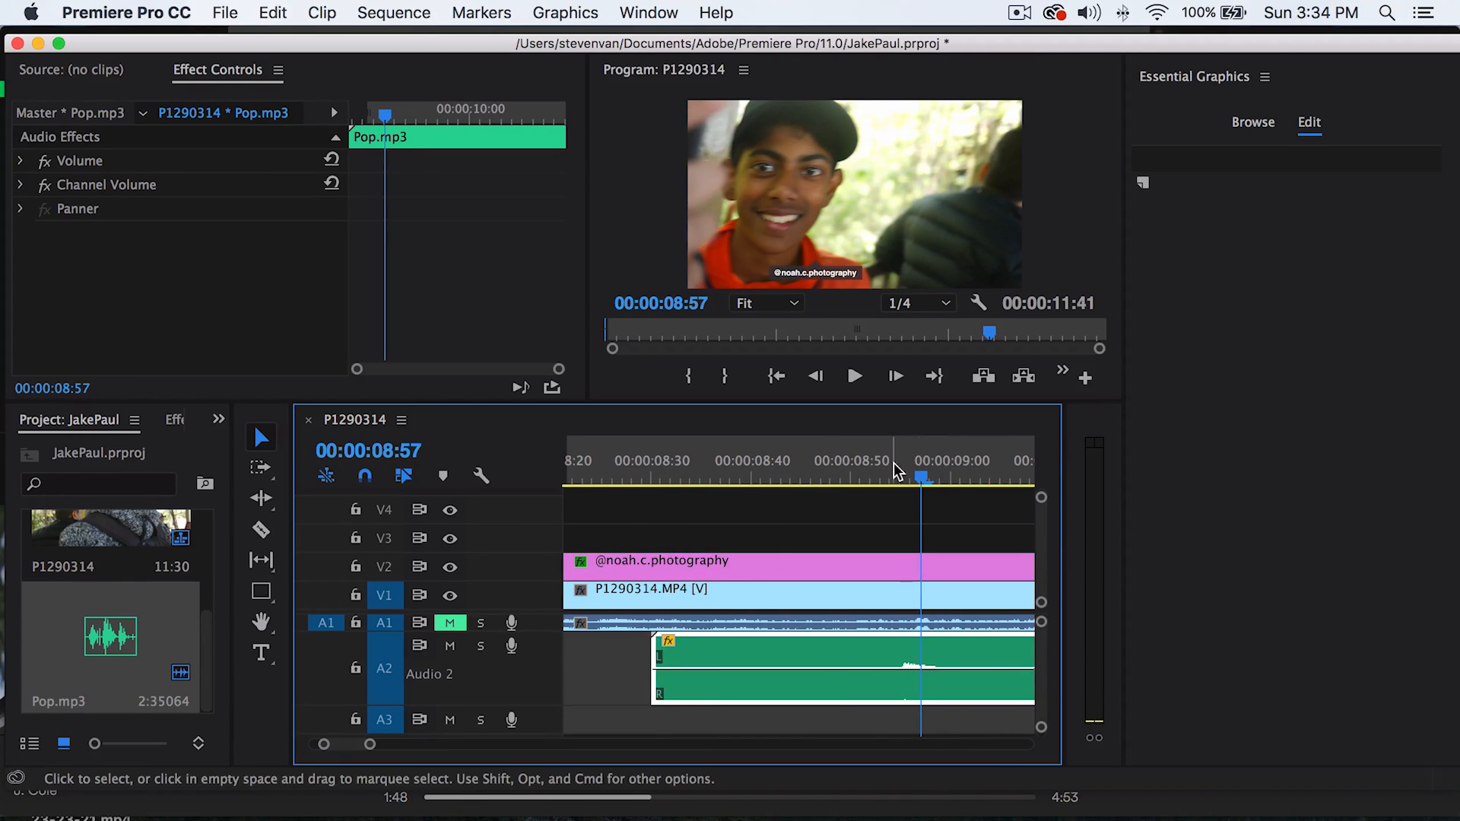
{"action": "left_click", "coordinate": [853, 376]}
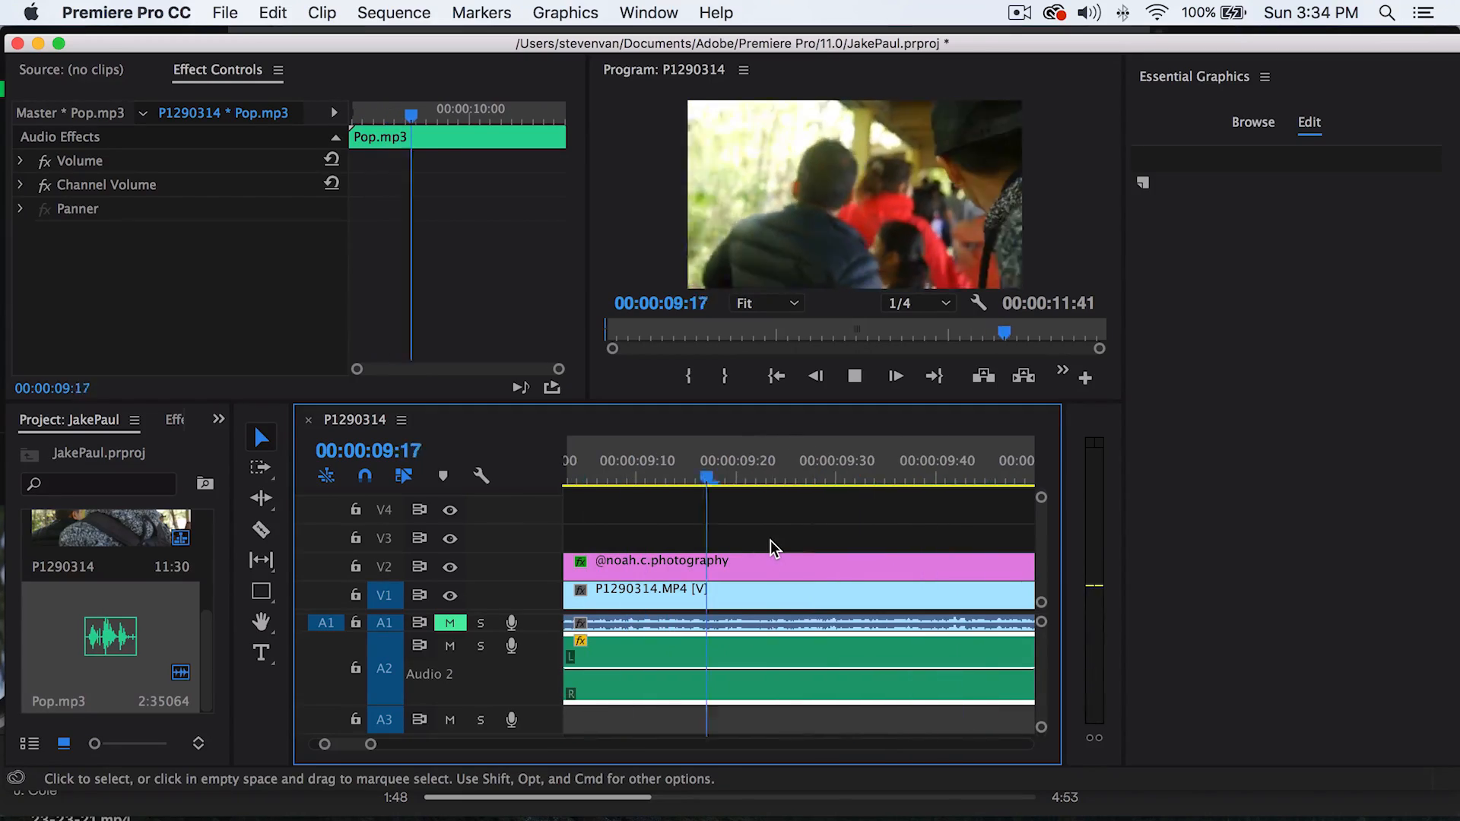